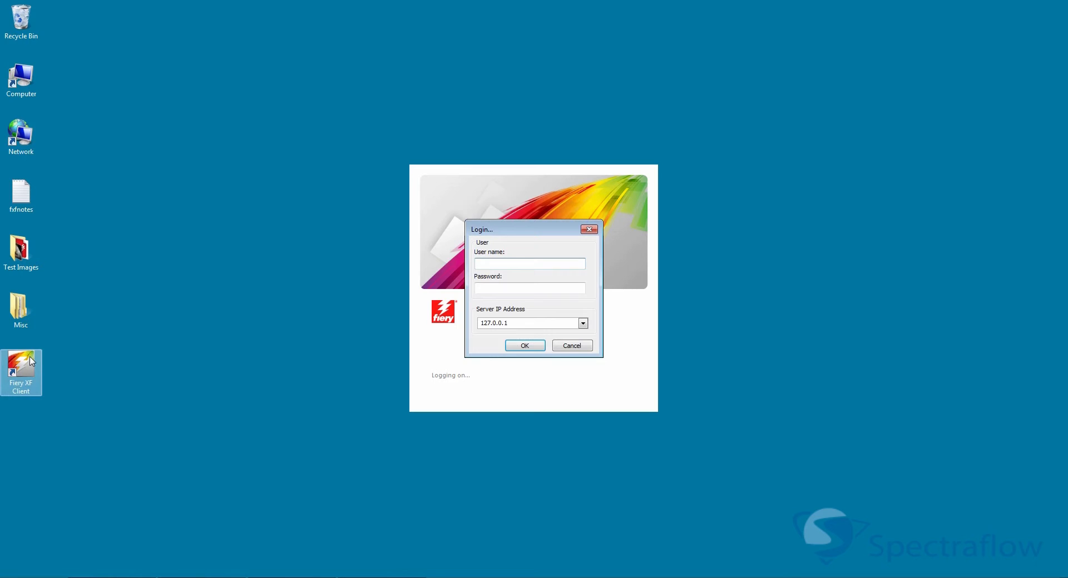
{"action": "mouse_move", "coordinate": [516, 281]}
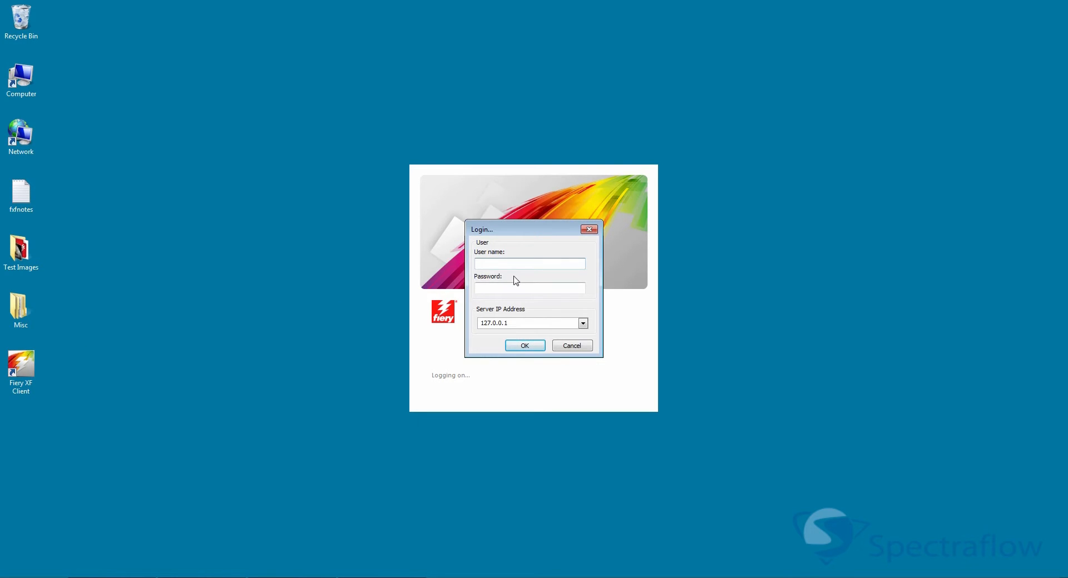
Log in as user 'guest' with the password on server 127.0.0.1
{"action": "type", "text": "gu"}
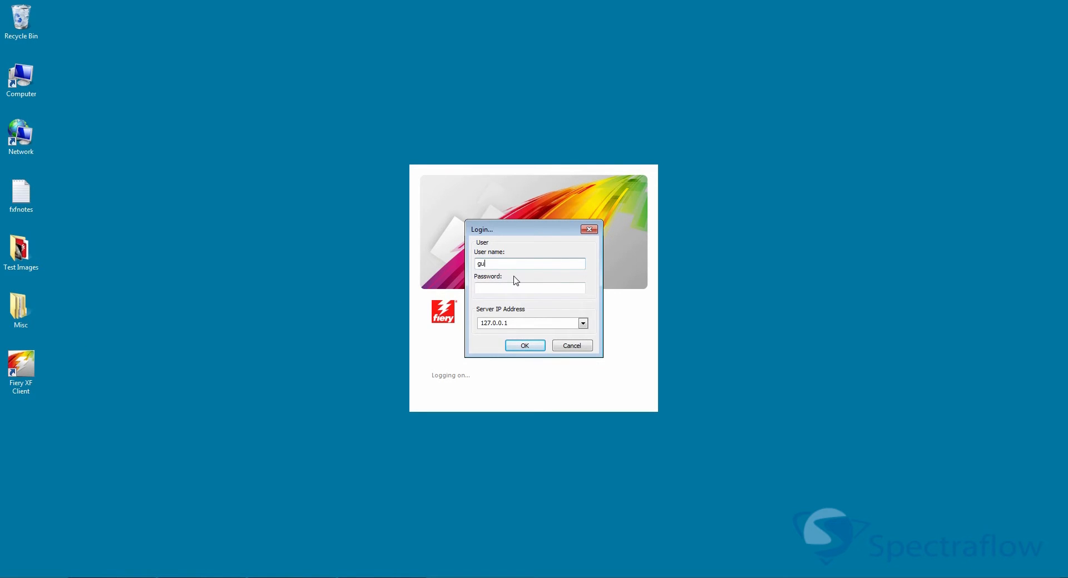
{"action": "type", "text": "est"}
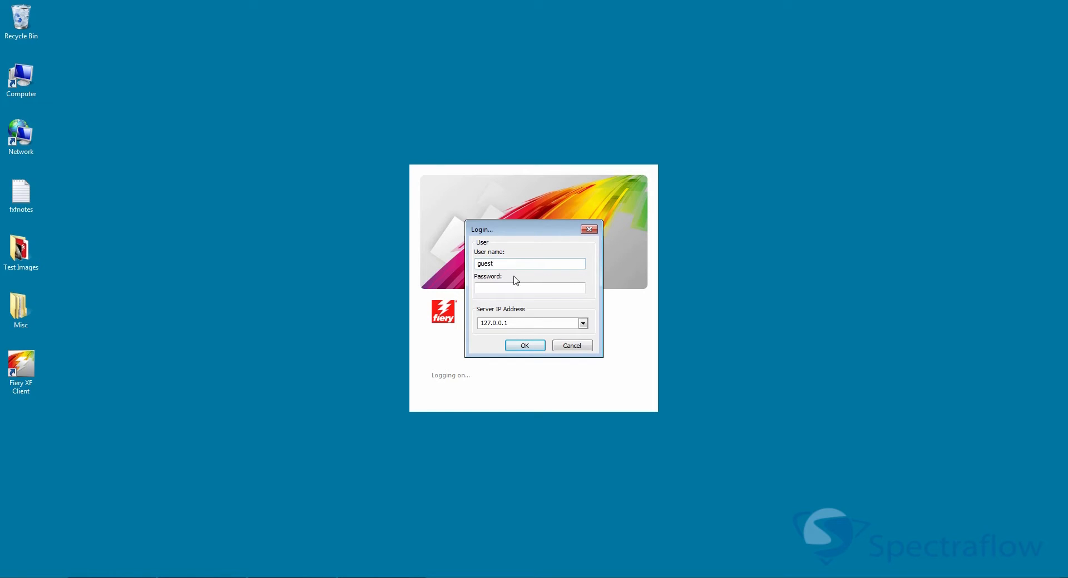
{"action": "type", "text": "••••"}
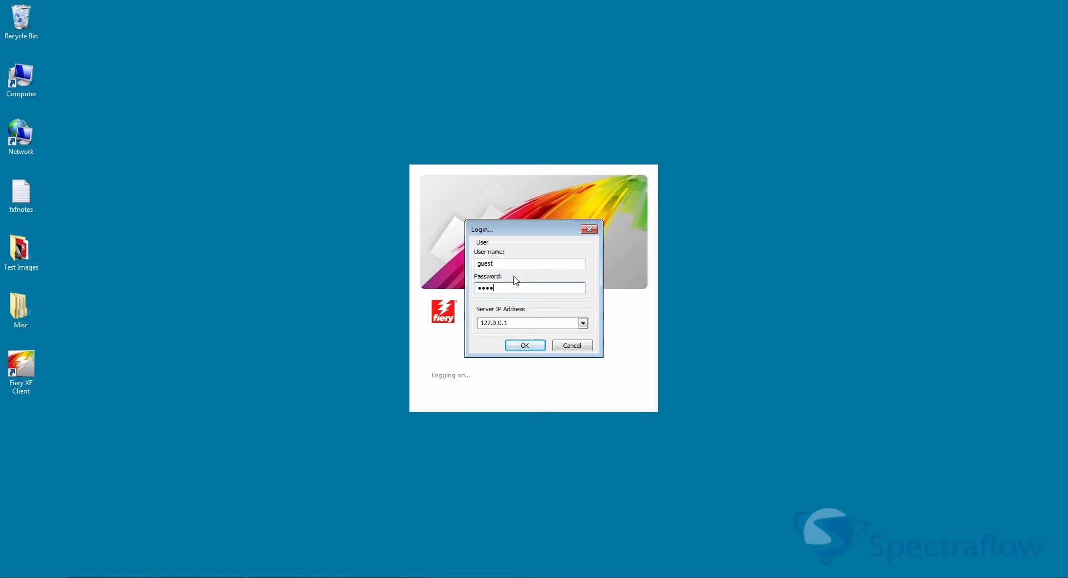
{"action": "type", "text": "•"}
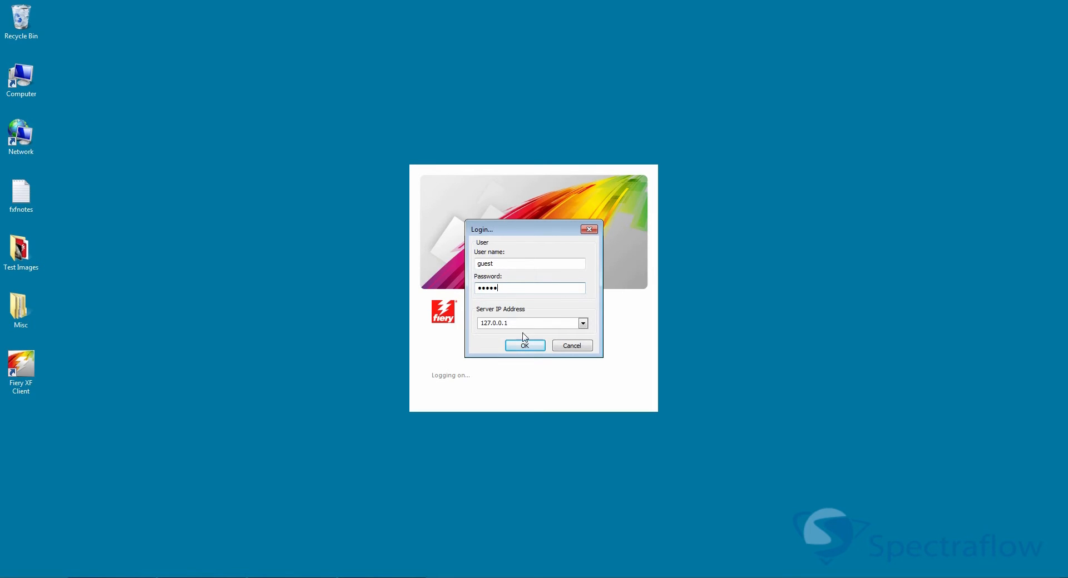
{"action": "left_click", "coordinate": [524, 345]}
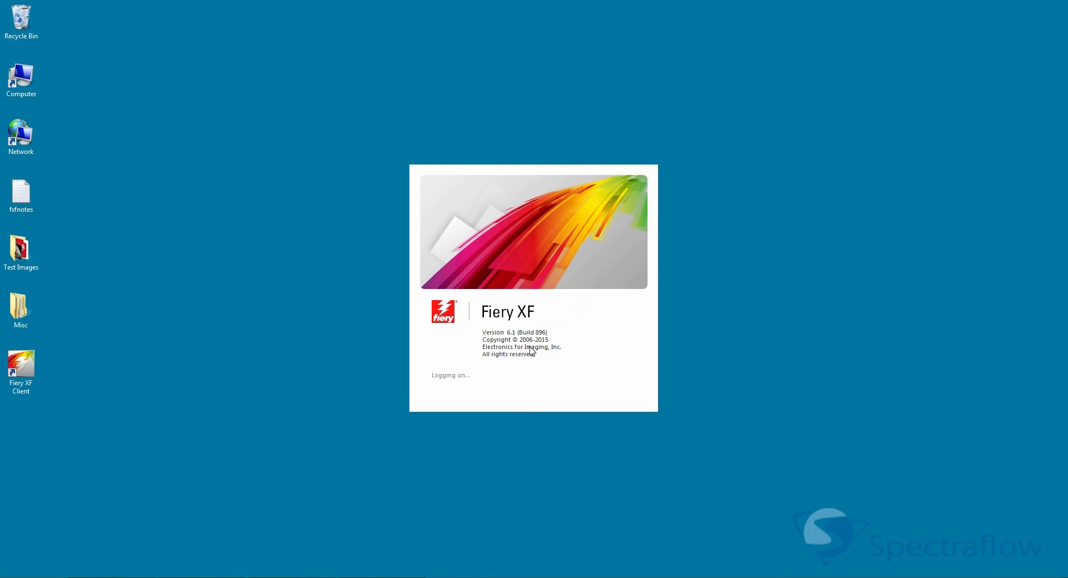
{"action": "mouse_move", "coordinate": [538, 350]}
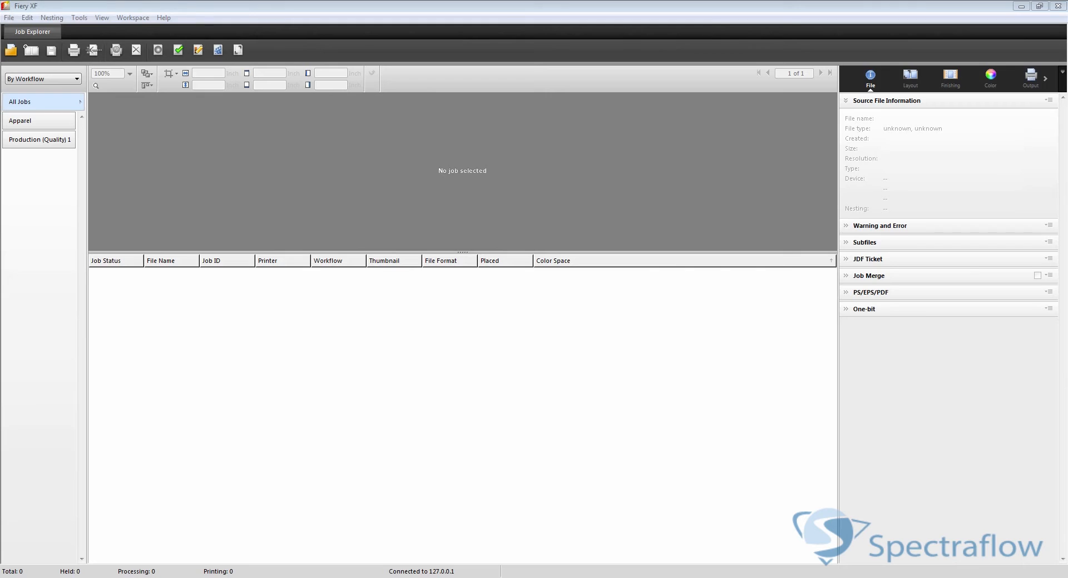
{"action": "mouse_move", "coordinate": [158, 163]}
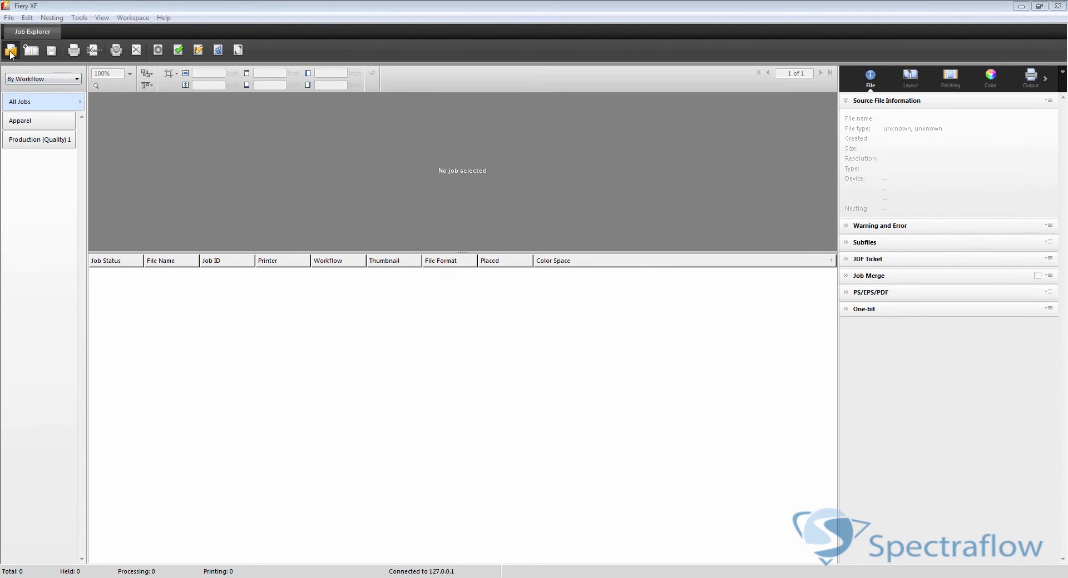
Pick the images photo in Import Job and confirm with Open
{"action": "left_click", "coordinate": [10, 51]}
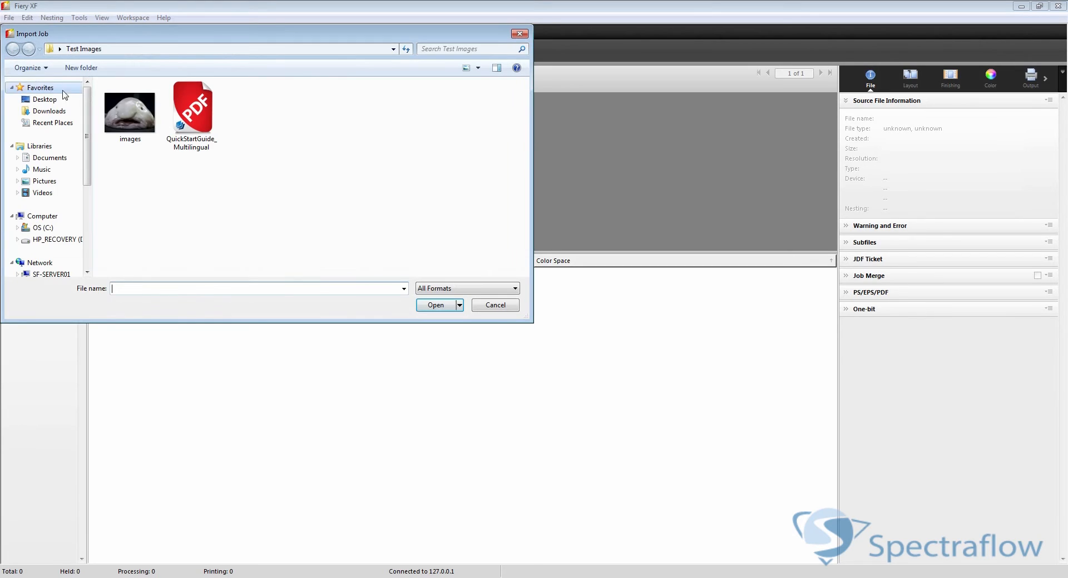
{"action": "left_click", "coordinate": [130, 109]}
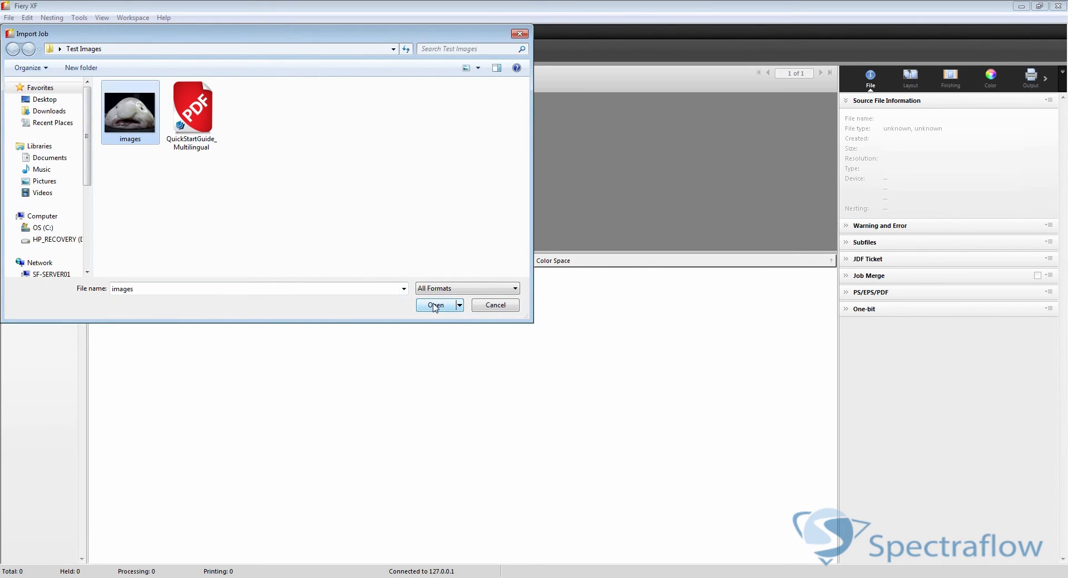
{"action": "left_click", "coordinate": [435, 305]}
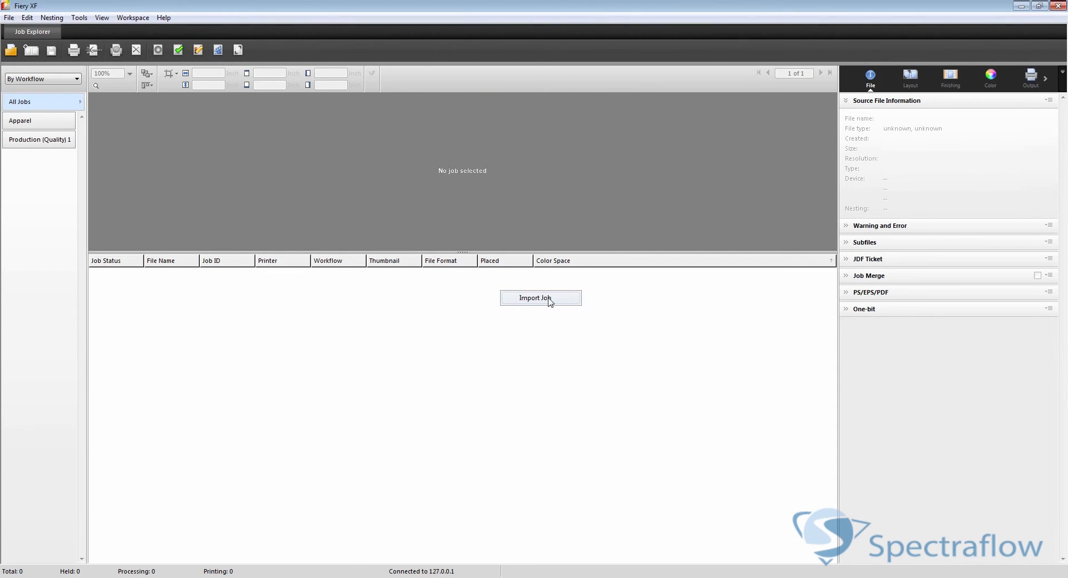
Reopen Import Job, select the images photo again, then cancel without importing
{"action": "left_click", "coordinate": [540, 299]}
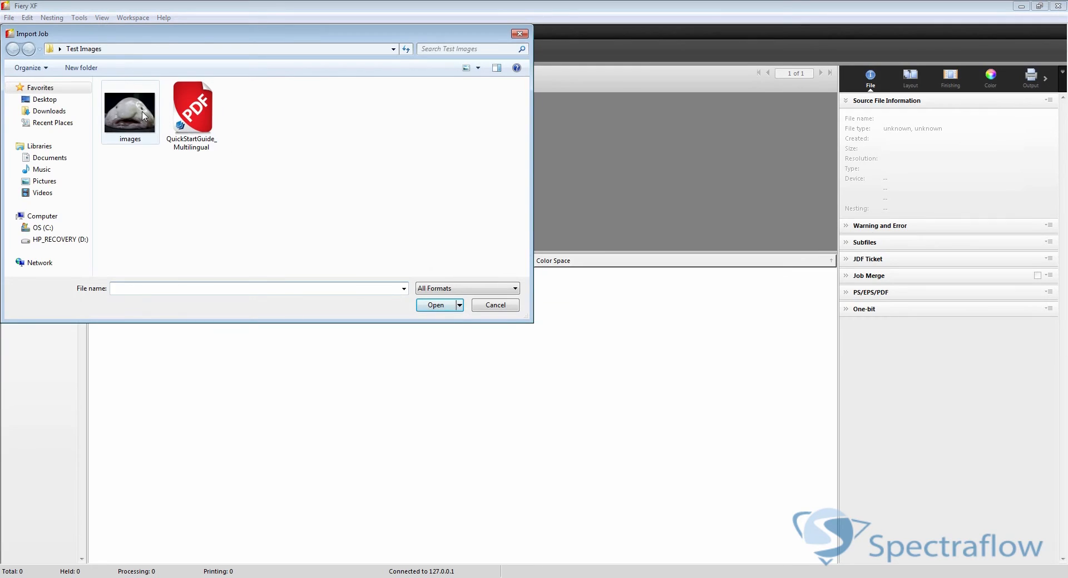
{"action": "left_click", "coordinate": [130, 112]}
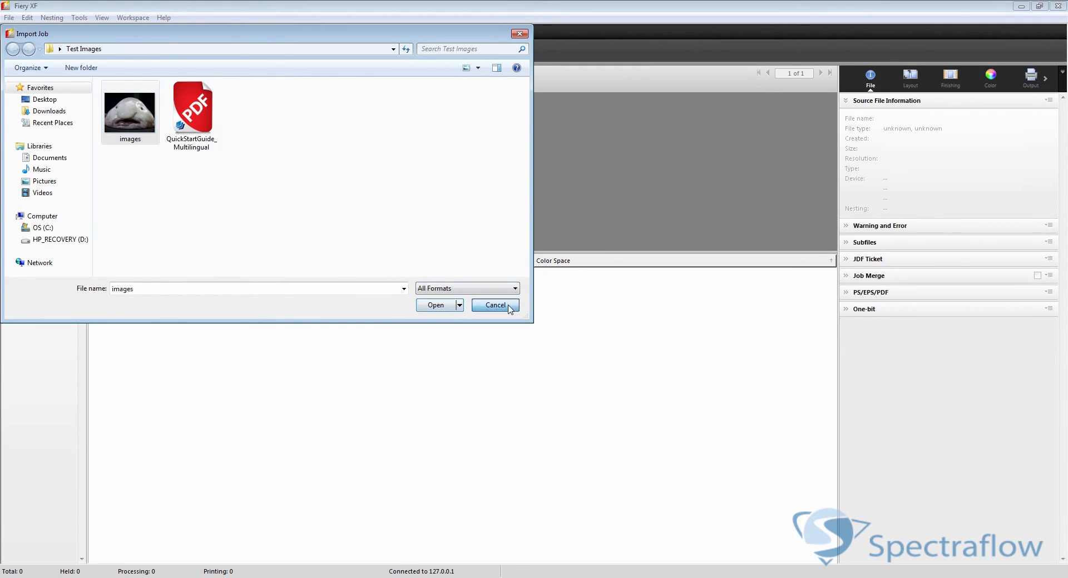
{"action": "left_click", "coordinate": [495, 304]}
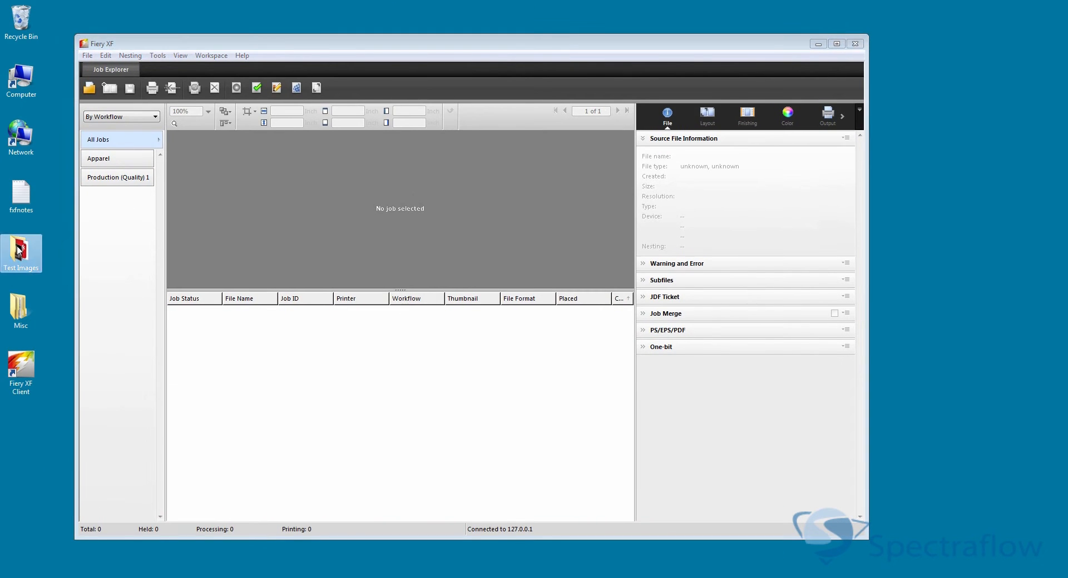
Import images.jpg from Test Images into Production (Quality) 1 with Hold Job ticked
{"action": "double_click", "coordinate": [21, 251]}
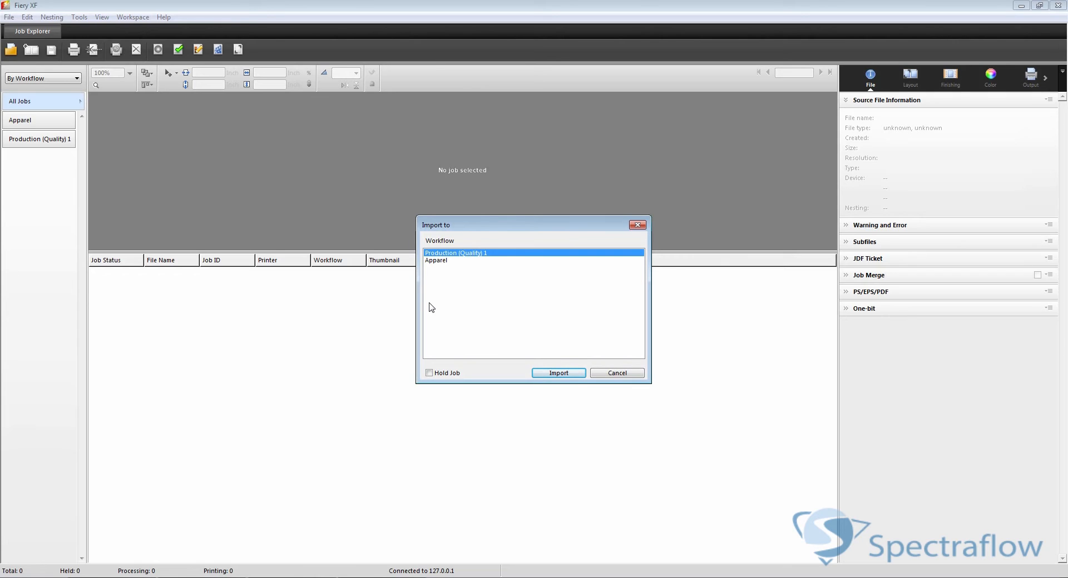
{"action": "mouse_move", "coordinate": [433, 320]}
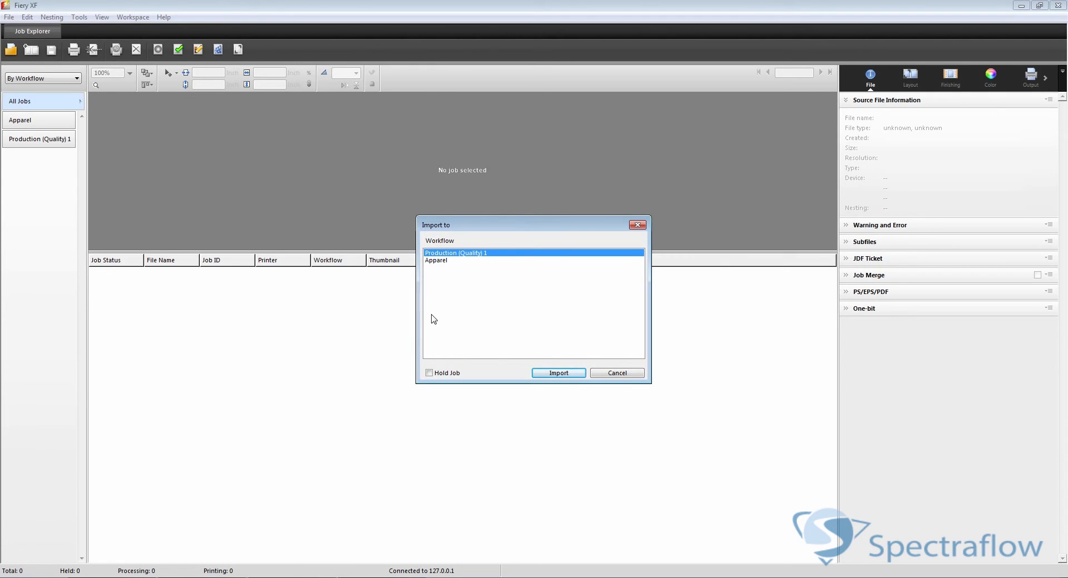
{"action": "left_click", "coordinate": [429, 373]}
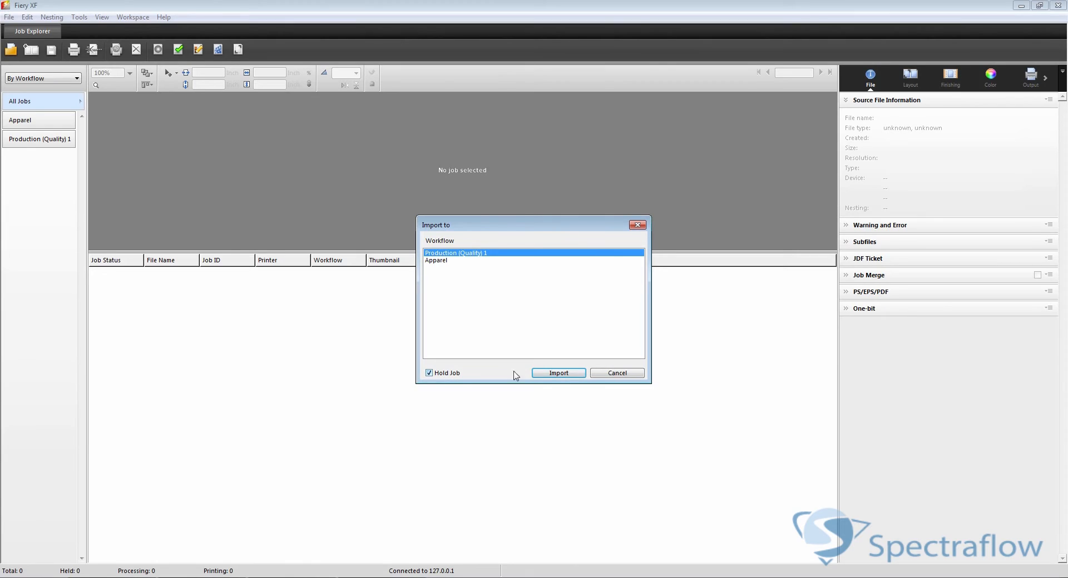
{"action": "left_click", "coordinate": [558, 373]}
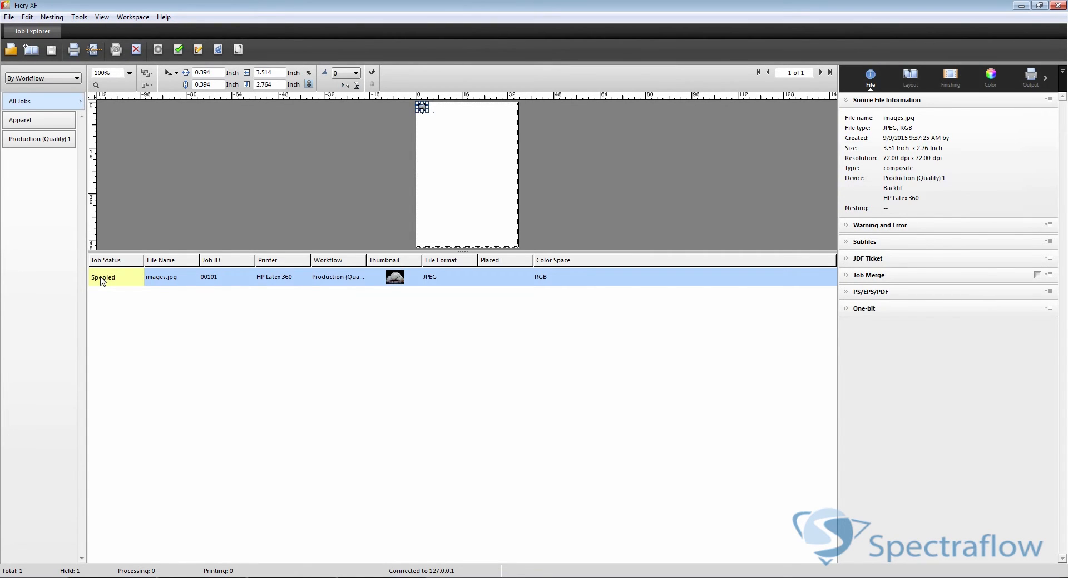
{"action": "mouse_move", "coordinate": [76, 139]}
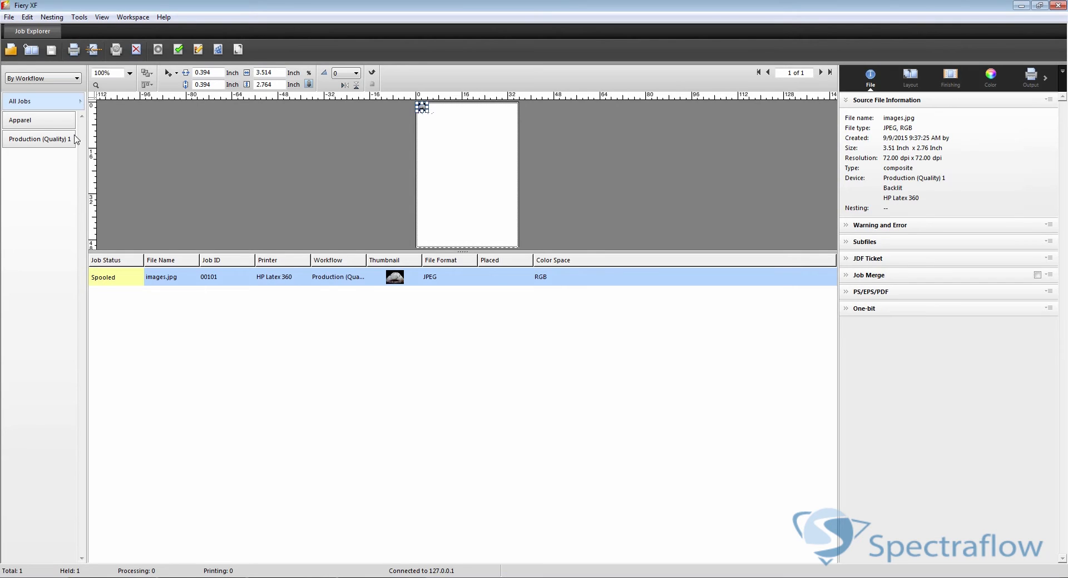
{"action": "mouse_move", "coordinate": [73, 49]}
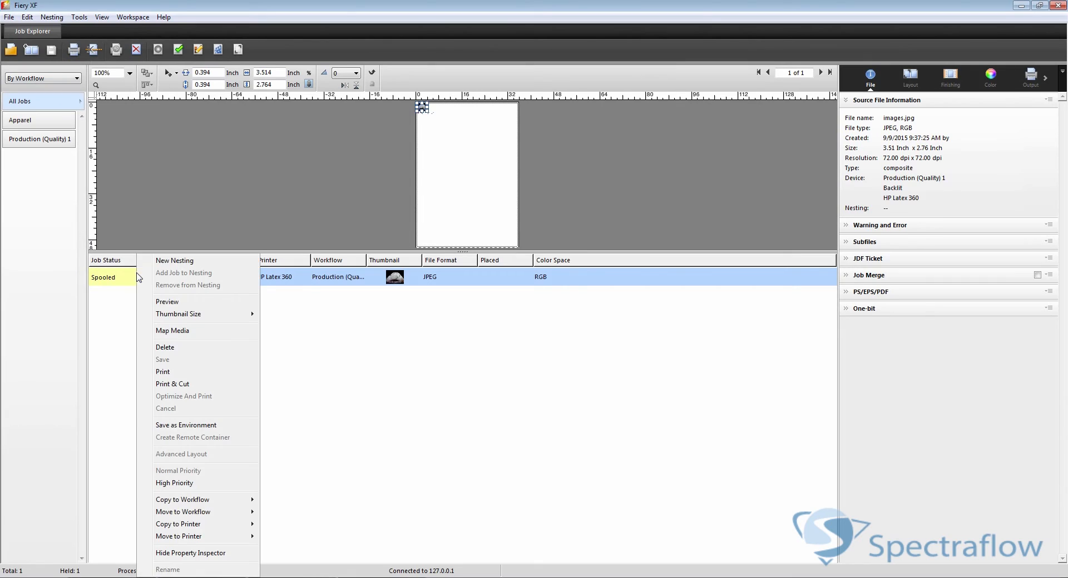
{"action": "mouse_move", "coordinate": [163, 372]}
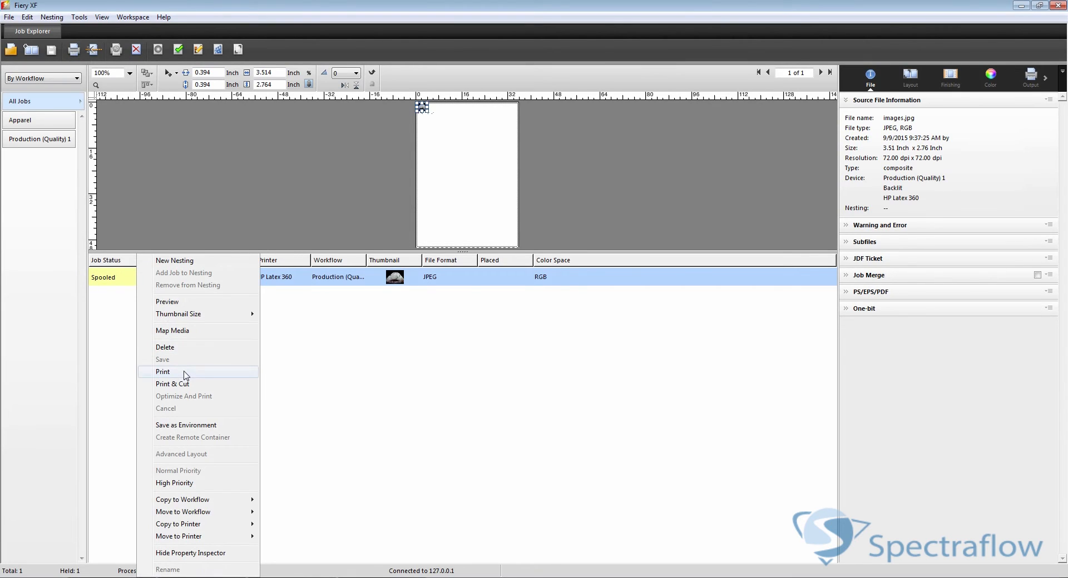
Print the held images.jpg job from the job list
{"action": "left_click", "coordinate": [163, 371]}
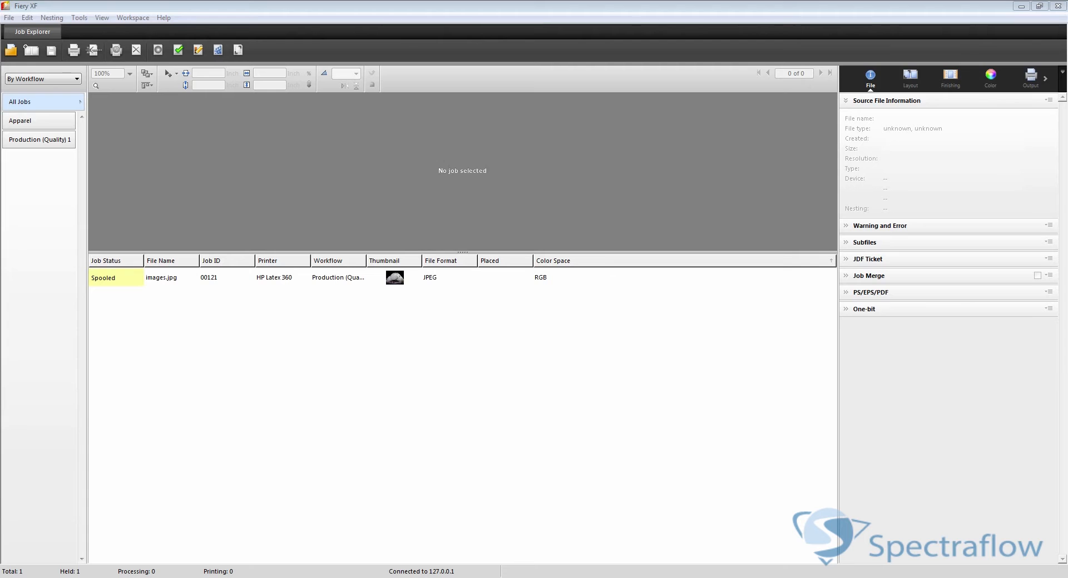
{"action": "mouse_move", "coordinate": [614, 387]}
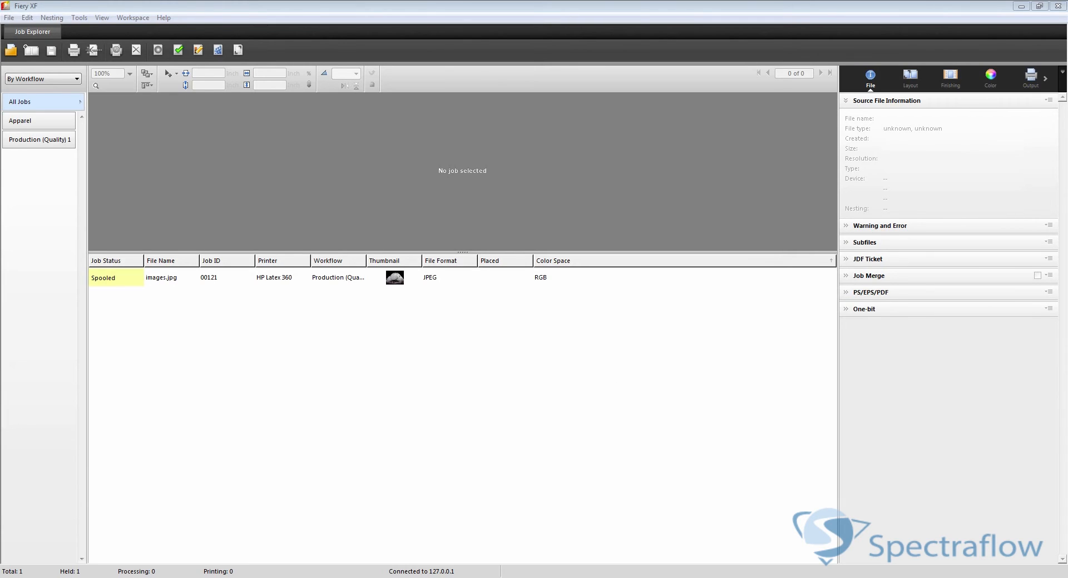
{"action": "mouse_move", "coordinate": [567, 290]}
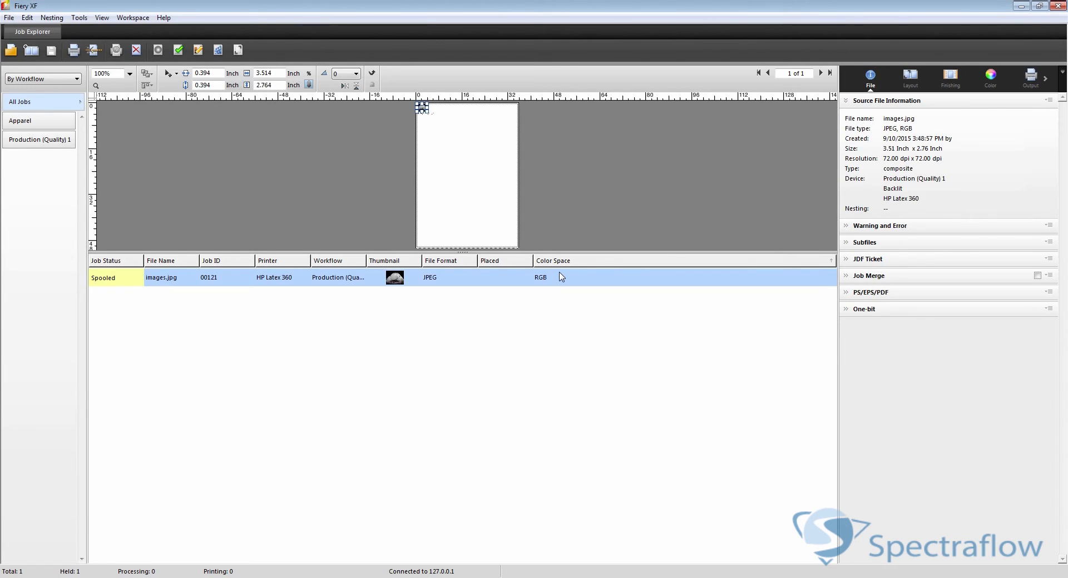
{"action": "mouse_move", "coordinate": [428, 115]}
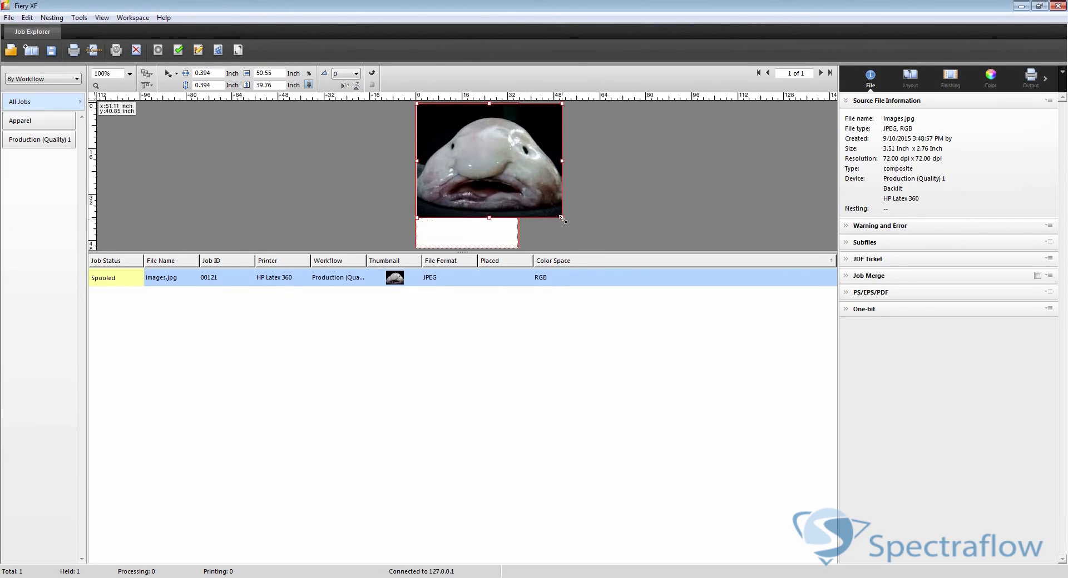
Fit the photo to sheet width, then scale it to 25 percent
{"action": "left_click", "coordinate": [355, 73]}
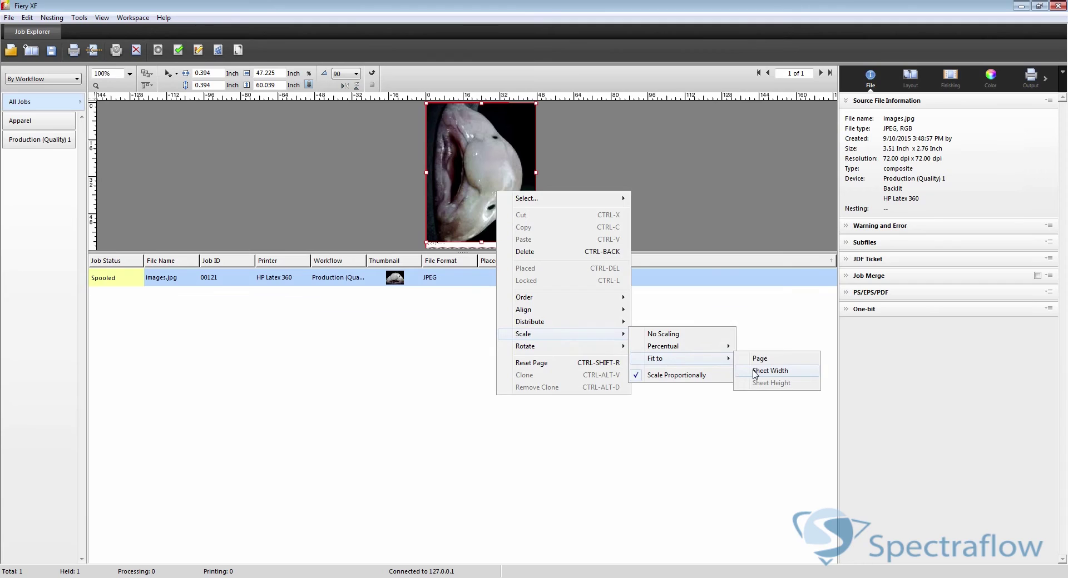
{"action": "left_click", "coordinate": [770, 370]}
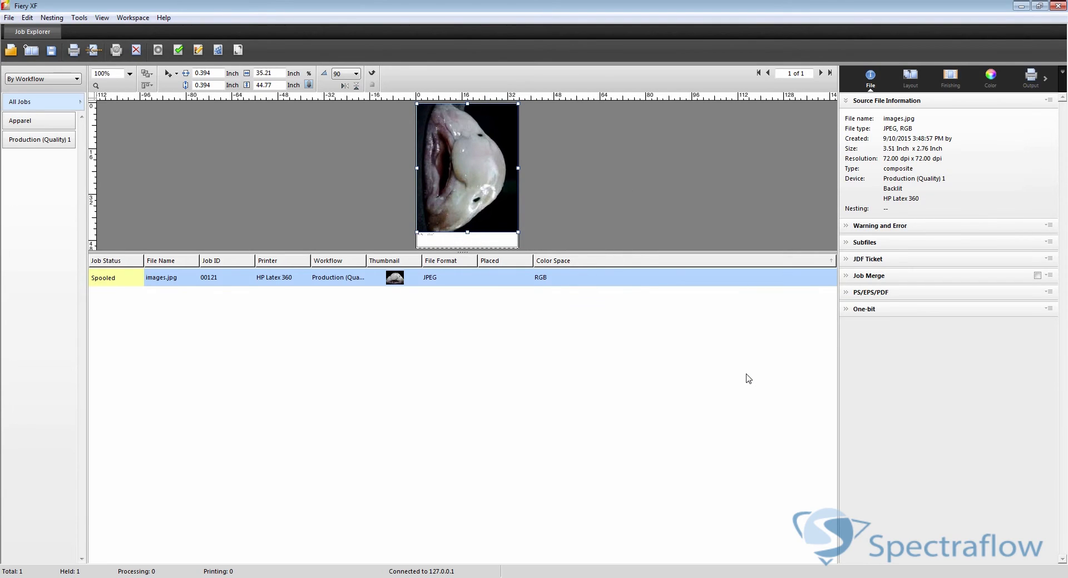
{"action": "mouse_move", "coordinate": [497, 206]}
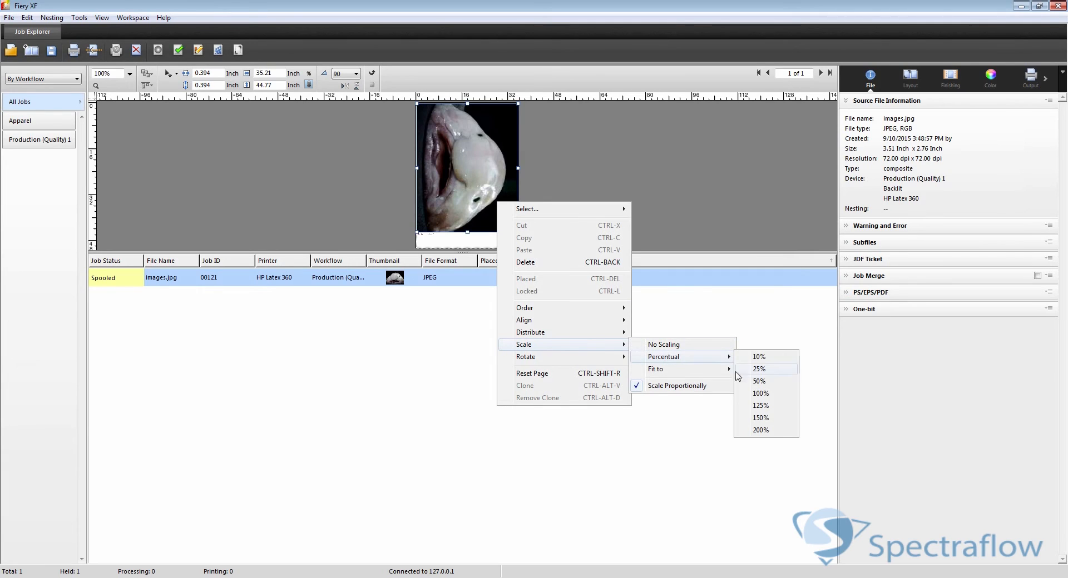
{"action": "left_click", "coordinate": [759, 369]}
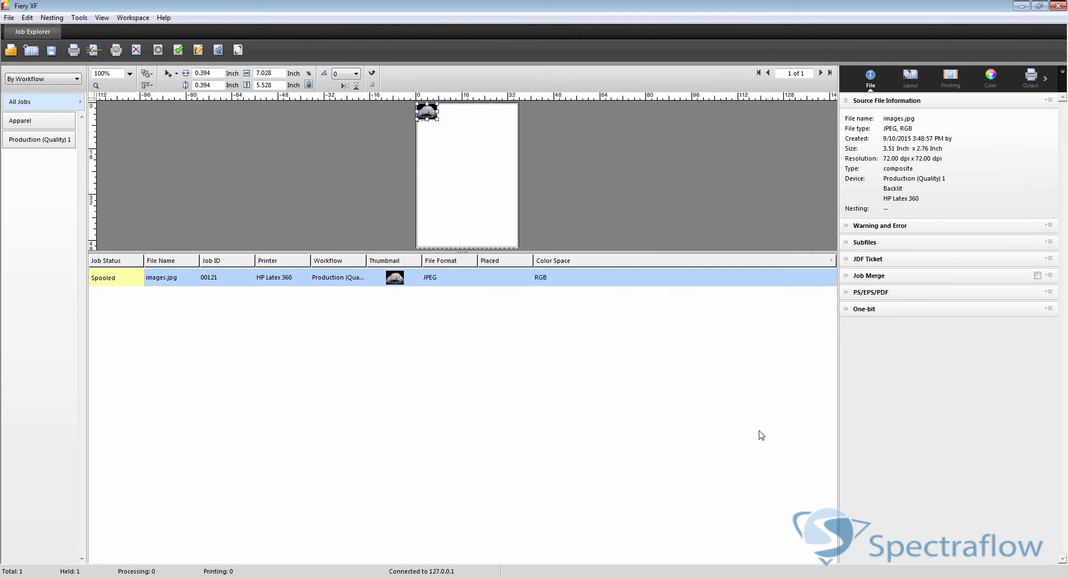
{"action": "mouse_move", "coordinate": [584, 265]}
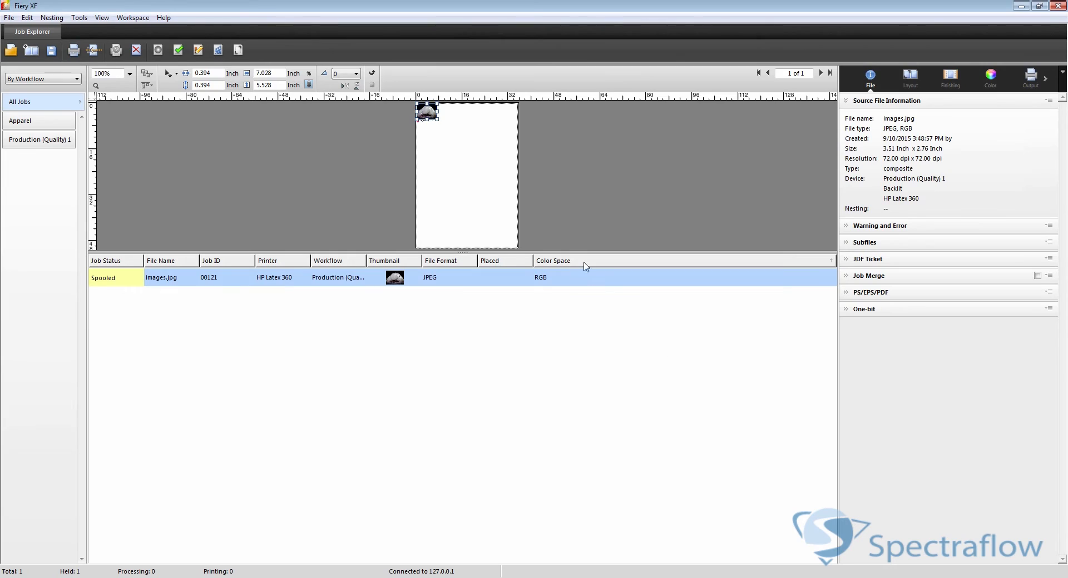
{"action": "mouse_move", "coordinate": [440, 125]}
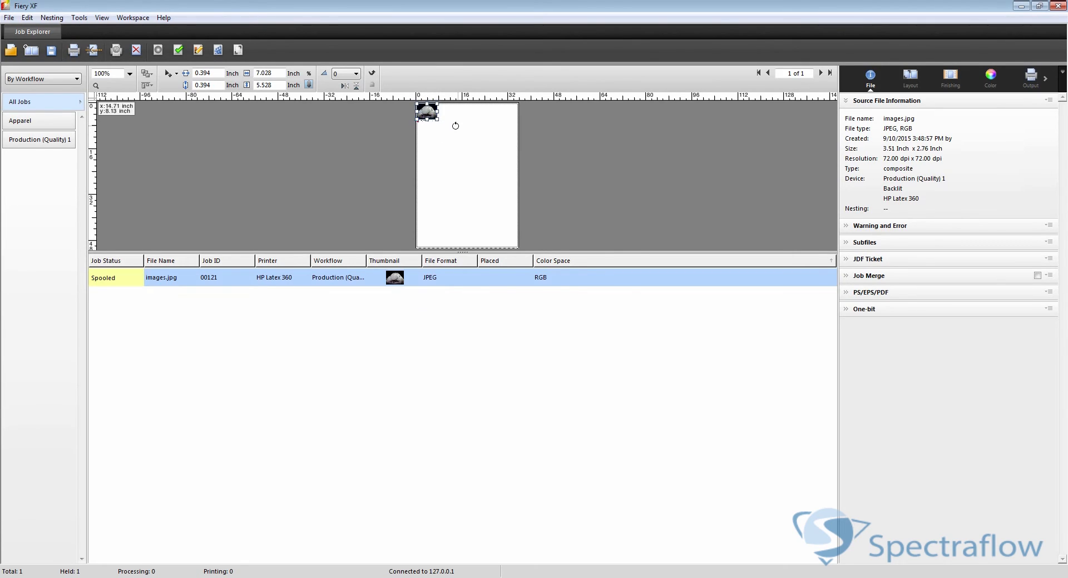
Rotate the photo on job 00121 by 180 degrees from its context menu
{"action": "right_click", "coordinate": [427, 112]}
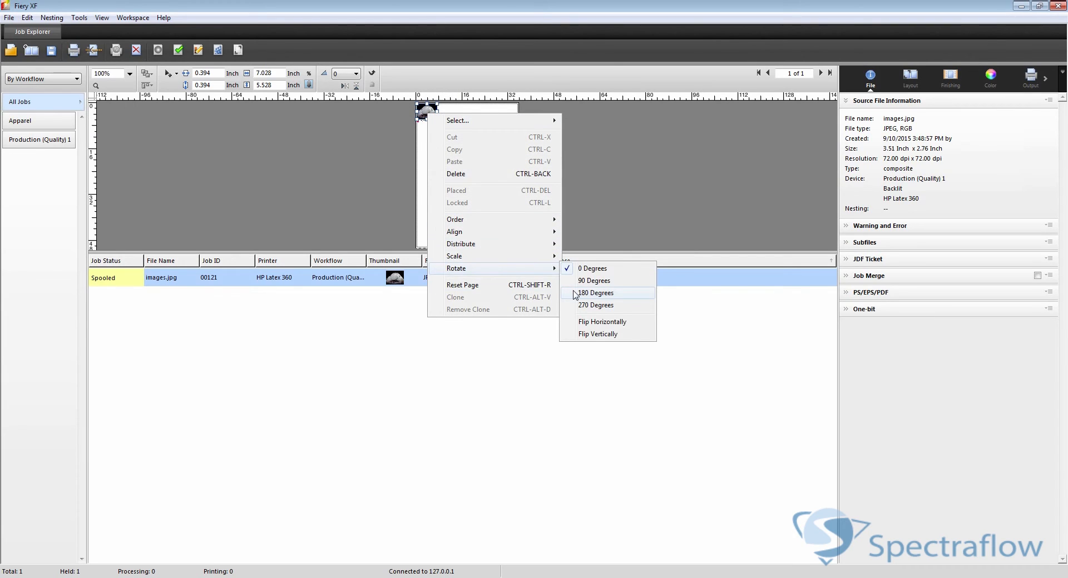
{"action": "left_click", "coordinate": [595, 293]}
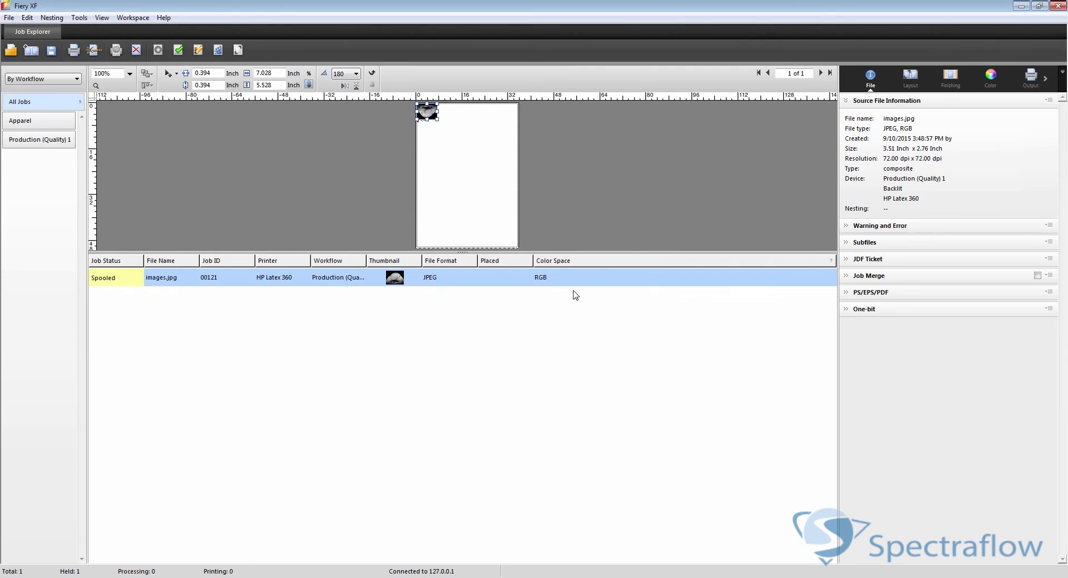
{"action": "mouse_move", "coordinate": [300, 148]}
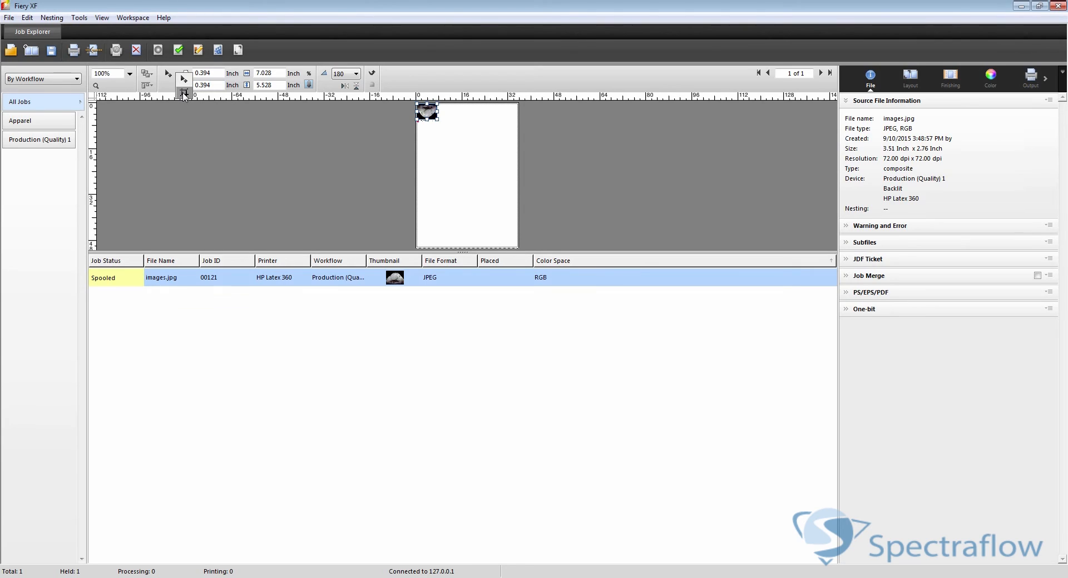
Switch to the crop tool for the rotated photo
{"action": "left_click", "coordinate": [169, 73]}
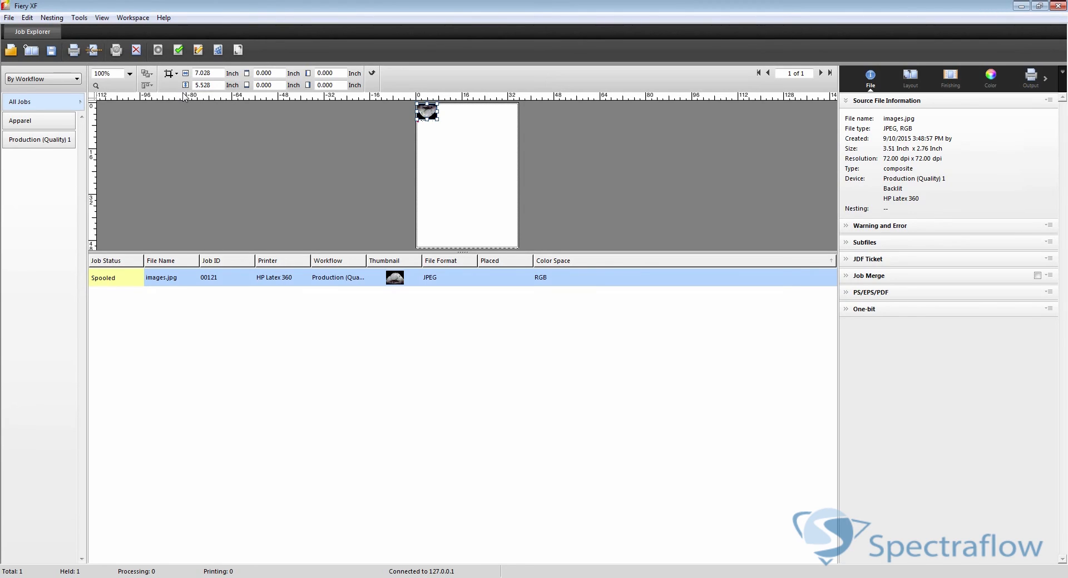
{"action": "mouse_move", "coordinate": [397, 109]}
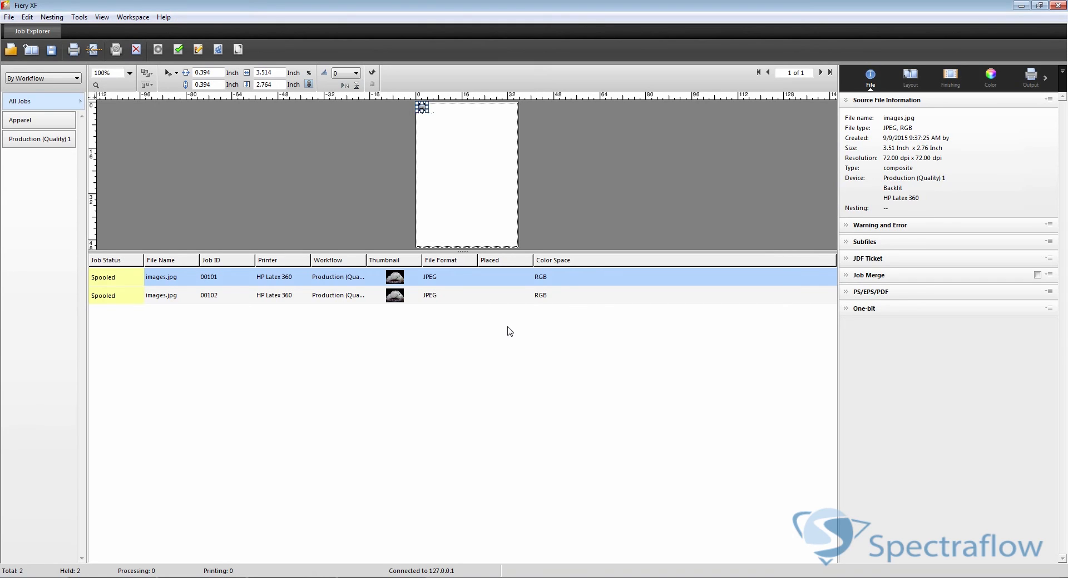
Nest jobs 00101 and 00102 into nesting job 00103 and preview its layout
{"action": "left_click", "coordinate": [480, 295]}
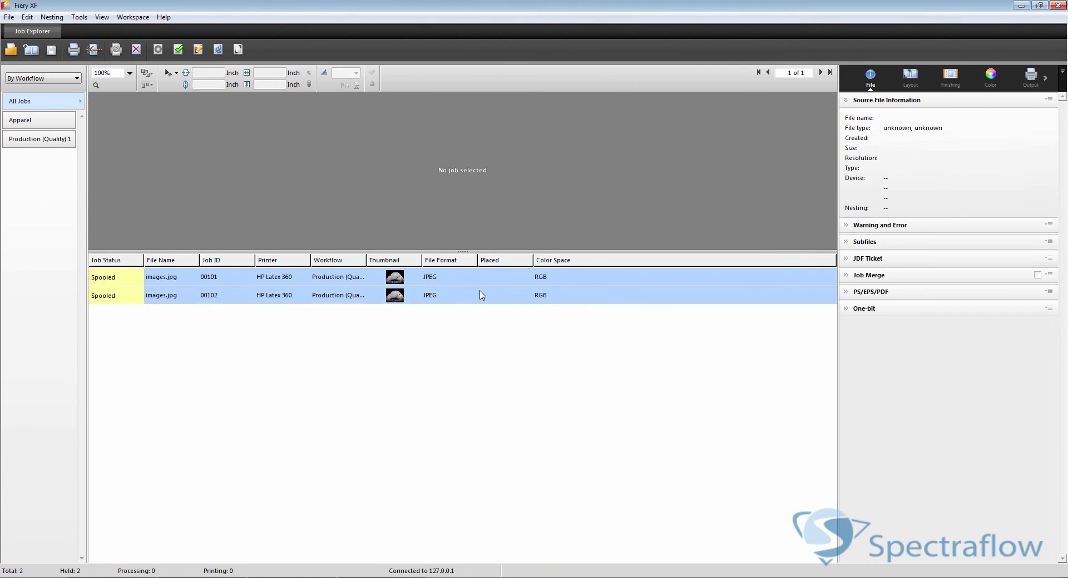
{"action": "mouse_move", "coordinate": [362, 171]}
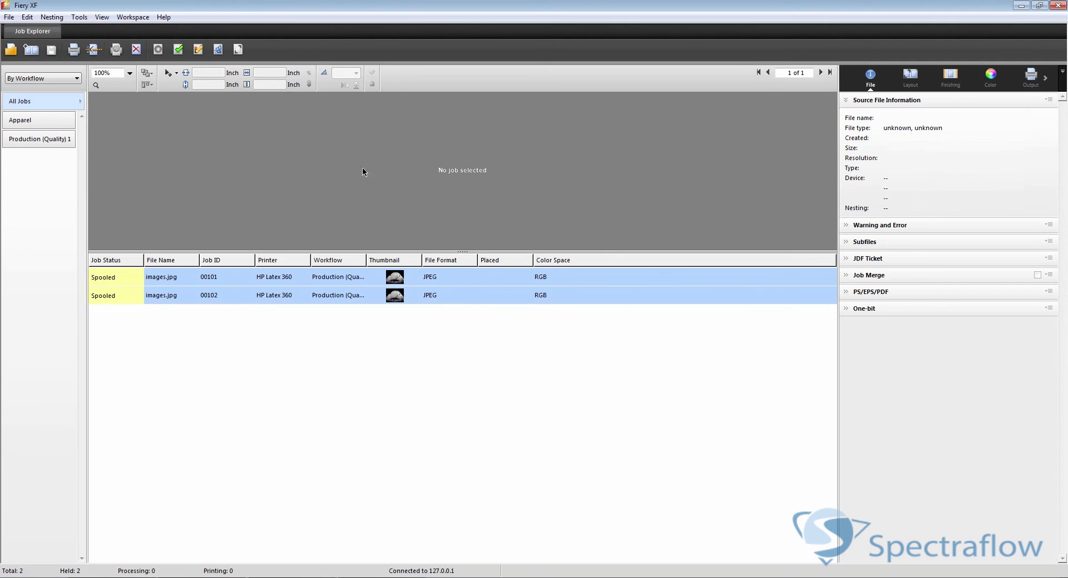
{"action": "left_click", "coordinate": [9, 17]}
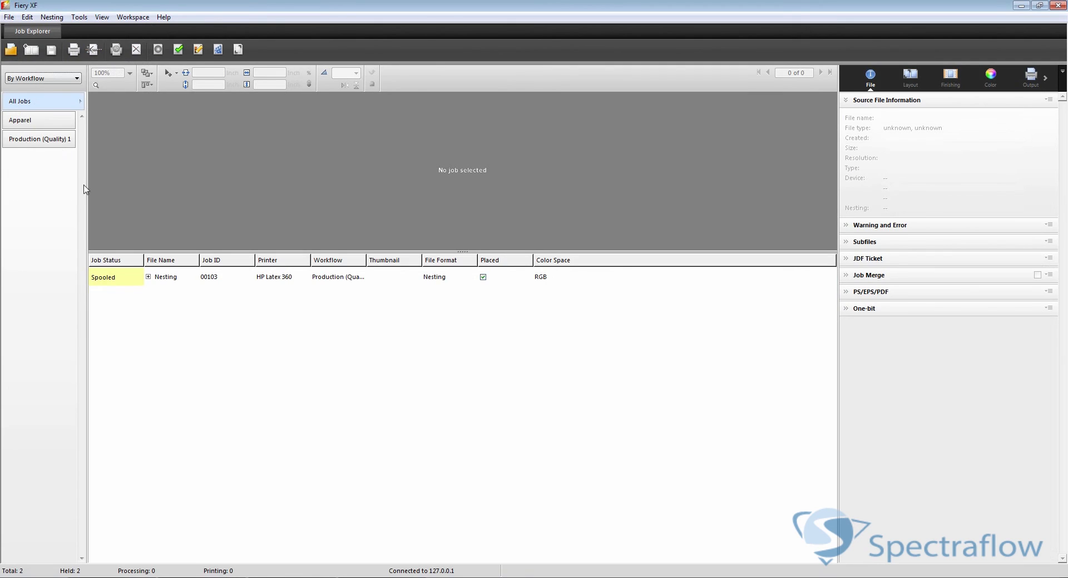
{"action": "mouse_move", "coordinate": [161, 282]}
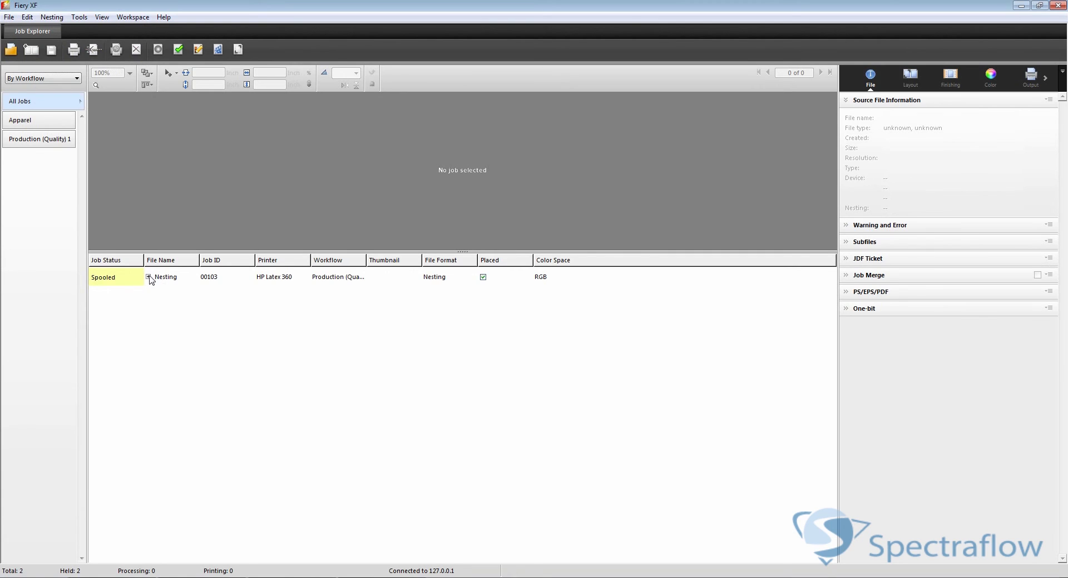
{"action": "left_click", "coordinate": [148, 276]}
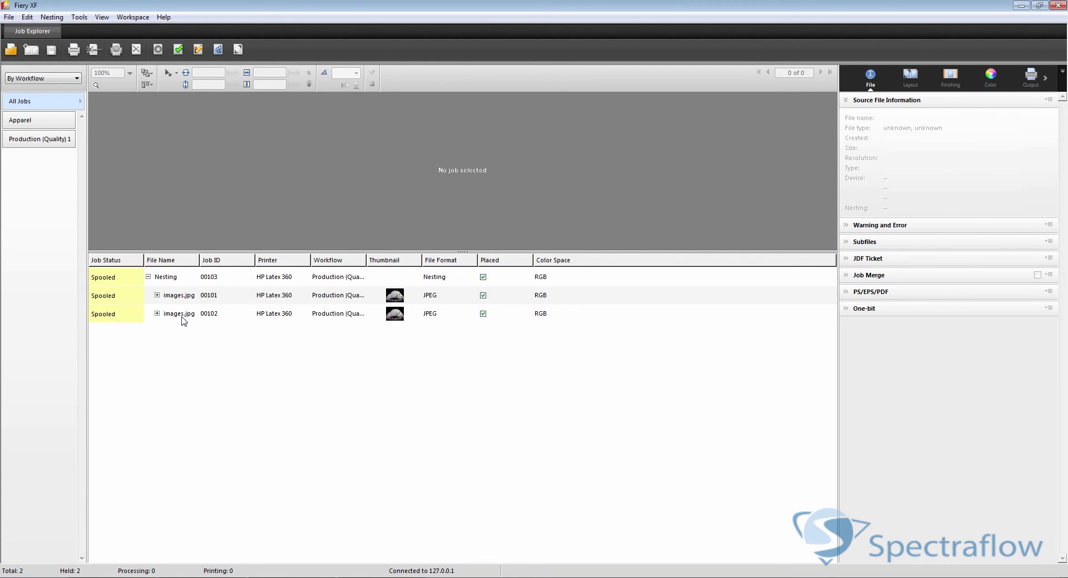
{"action": "left_click", "coordinate": [178, 295]}
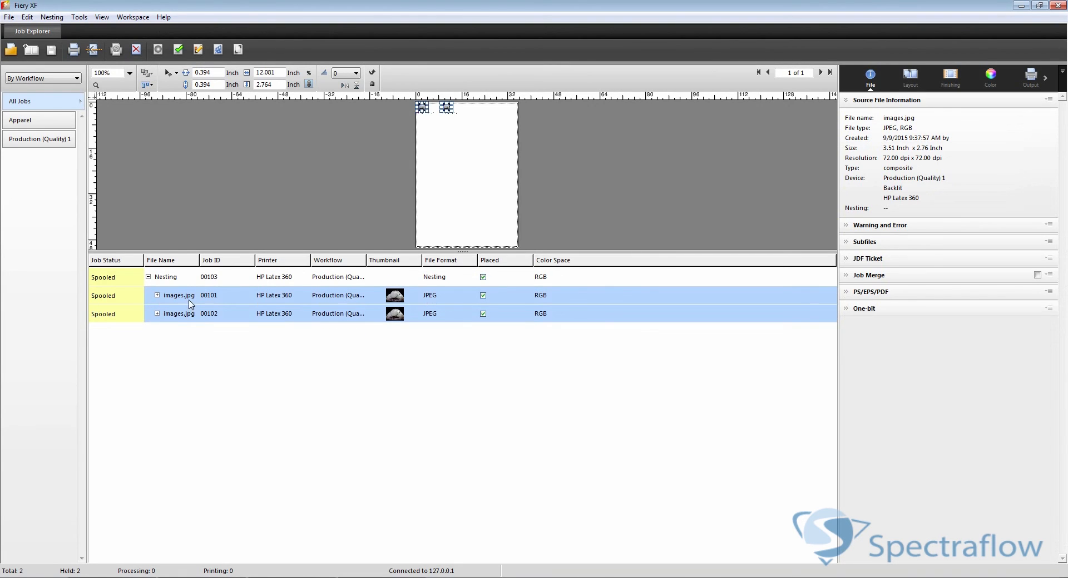
Remove jobs 00101 and 00102 from the nesting via the right-click menu
{"action": "right_click", "coordinate": [179, 295]}
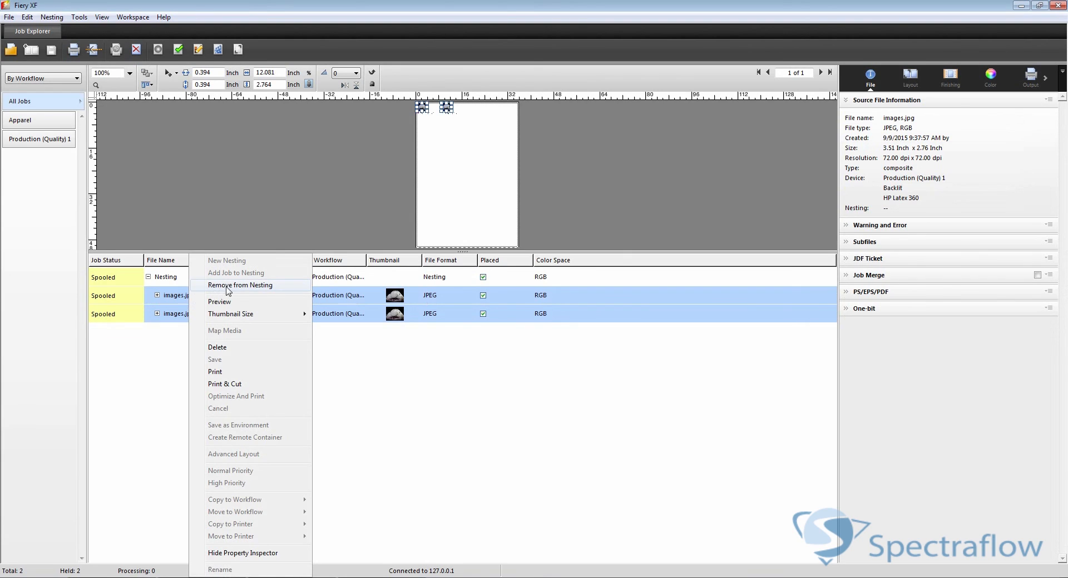
{"action": "left_click", "coordinate": [239, 285]}
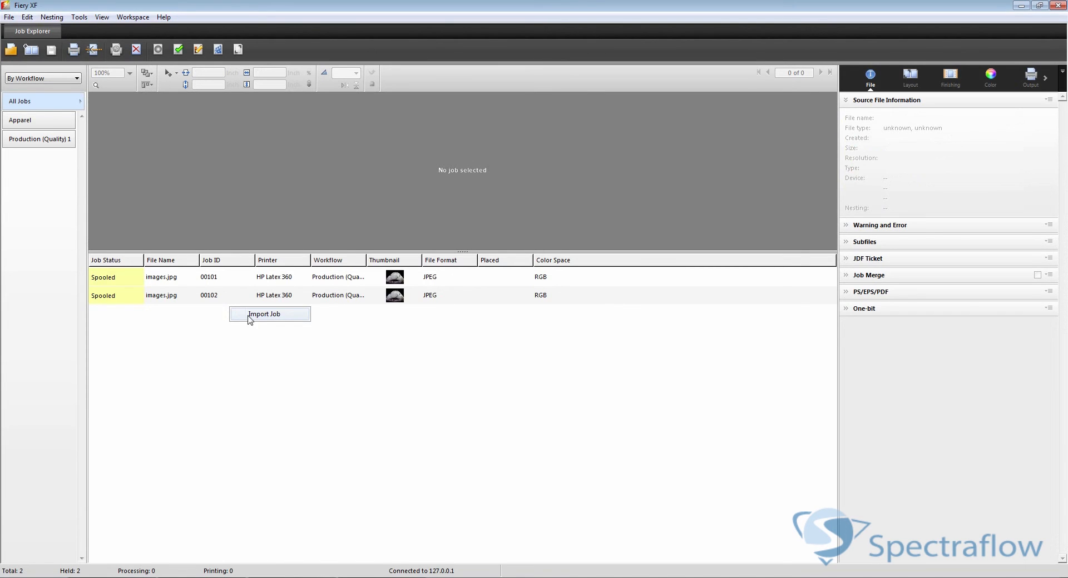
Import QuickStartGuide_Multilingual PDF as a new job
{"action": "left_click", "coordinate": [264, 315]}
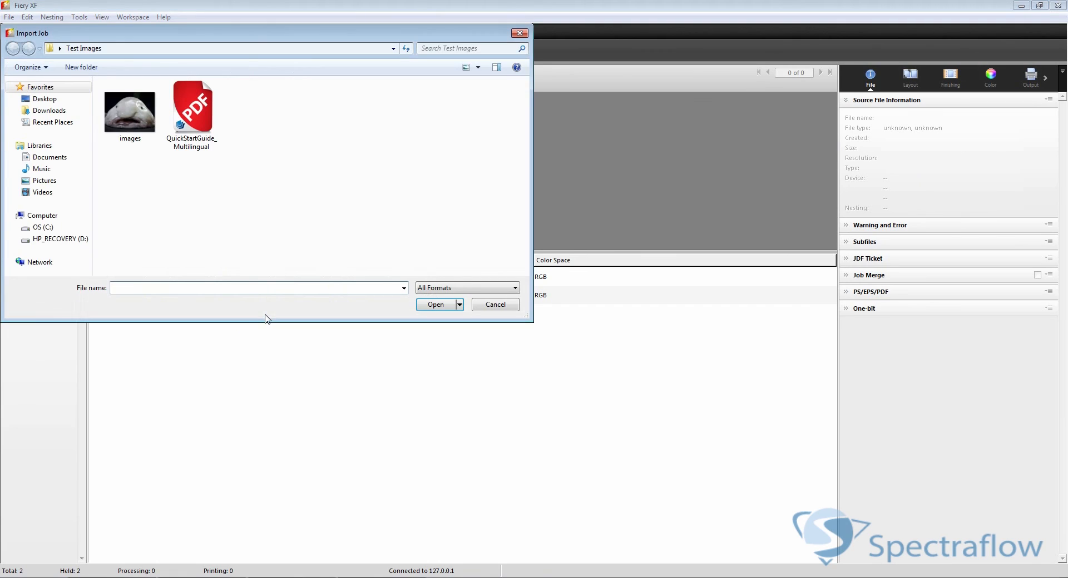
{"action": "left_click", "coordinate": [192, 108]}
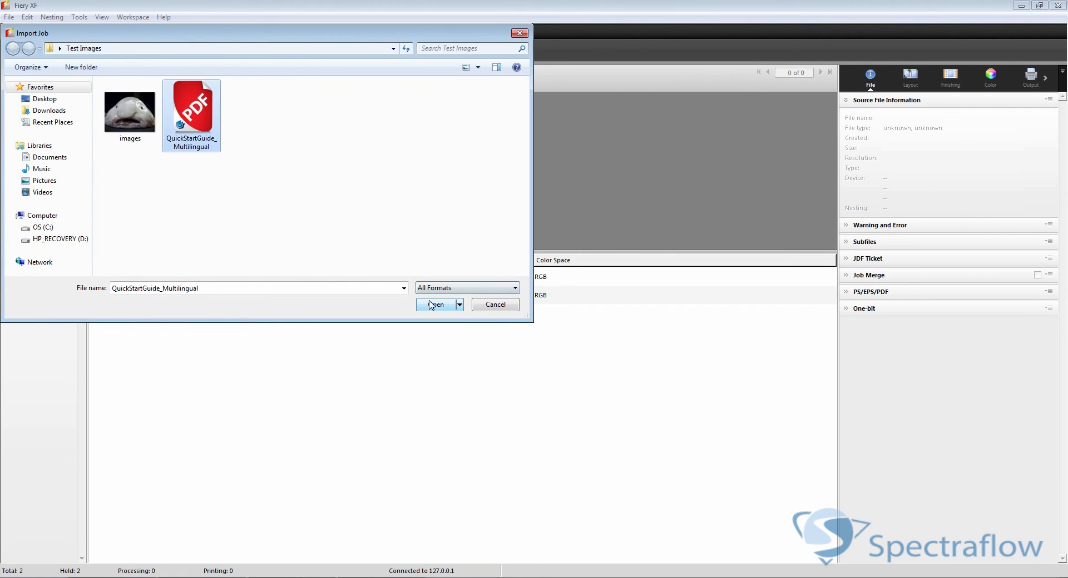
{"action": "left_click", "coordinate": [436, 305]}
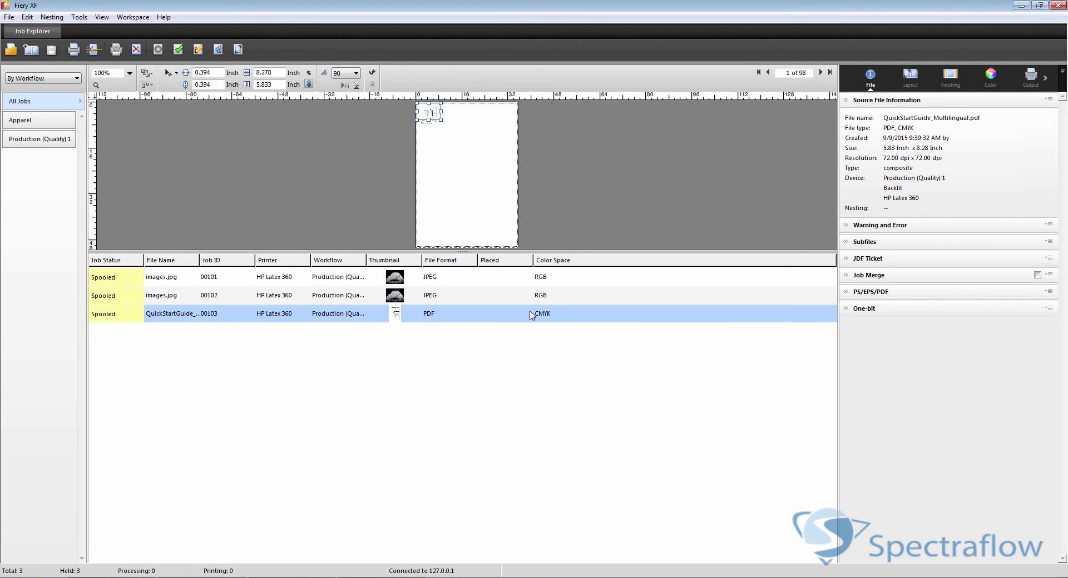
{"action": "mouse_move", "coordinate": [432, 114]}
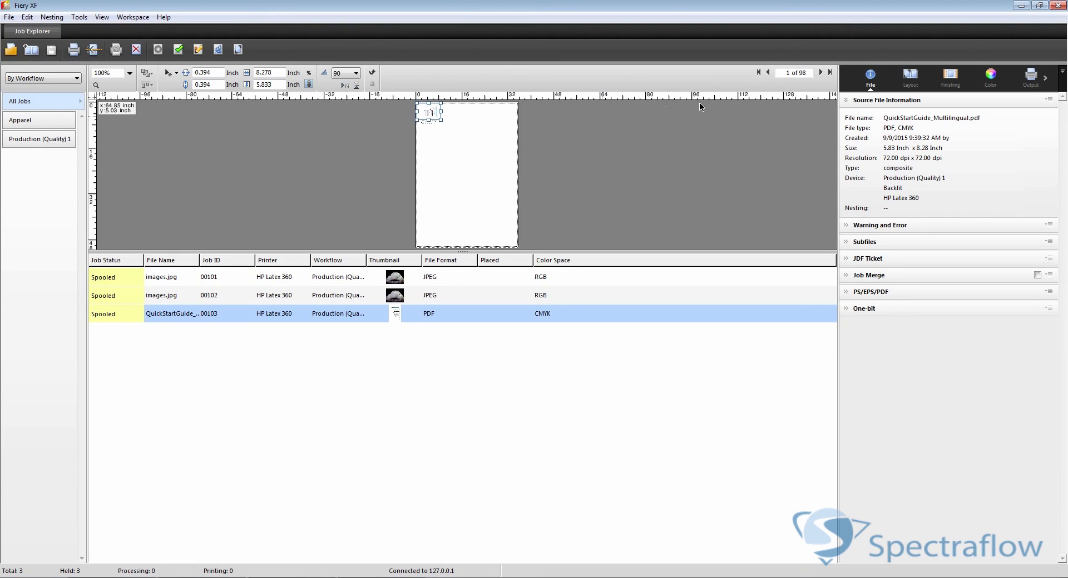
{"action": "left_click", "coordinate": [829, 73]}
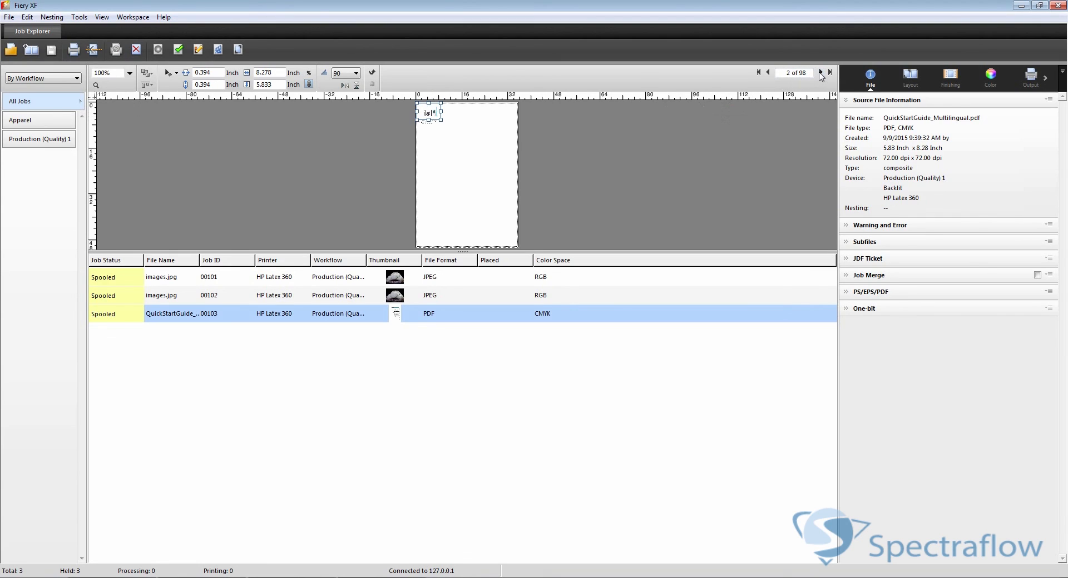
{"action": "left_click", "coordinate": [830, 73]}
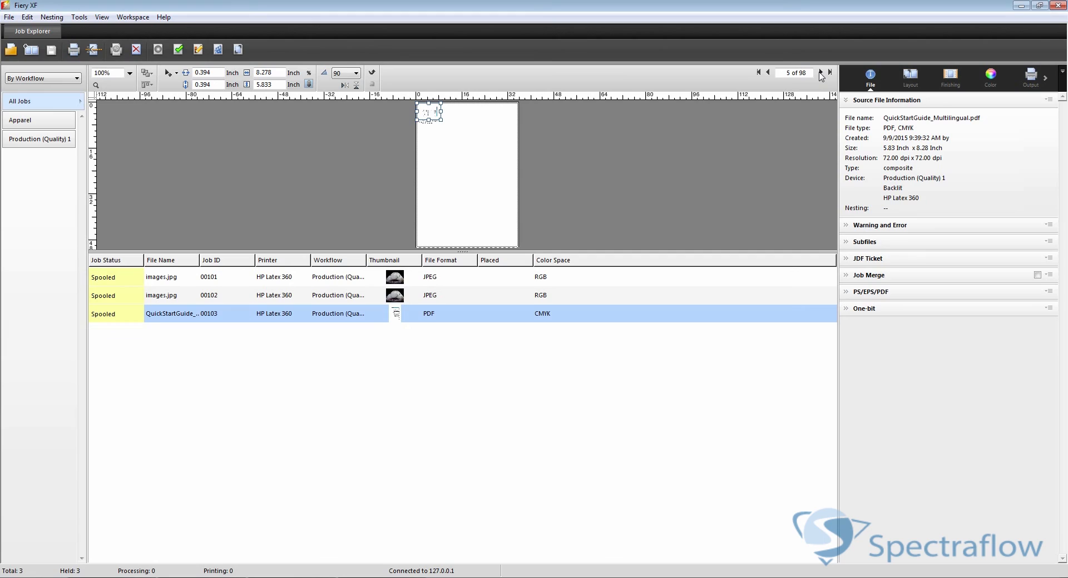
{"action": "left_click", "coordinate": [758, 73]}
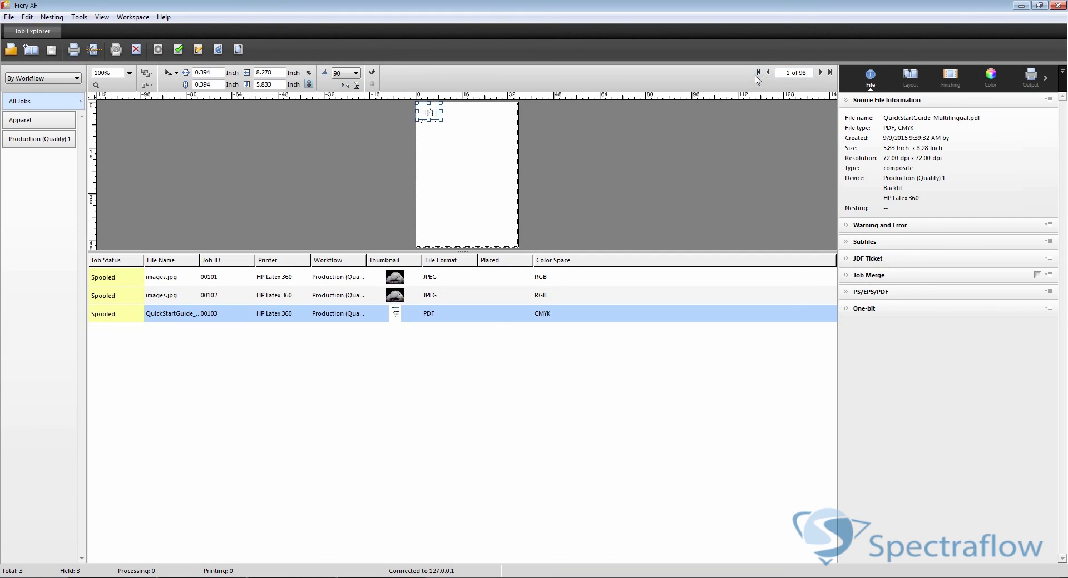
{"action": "mouse_move", "coordinate": [995, 75]}
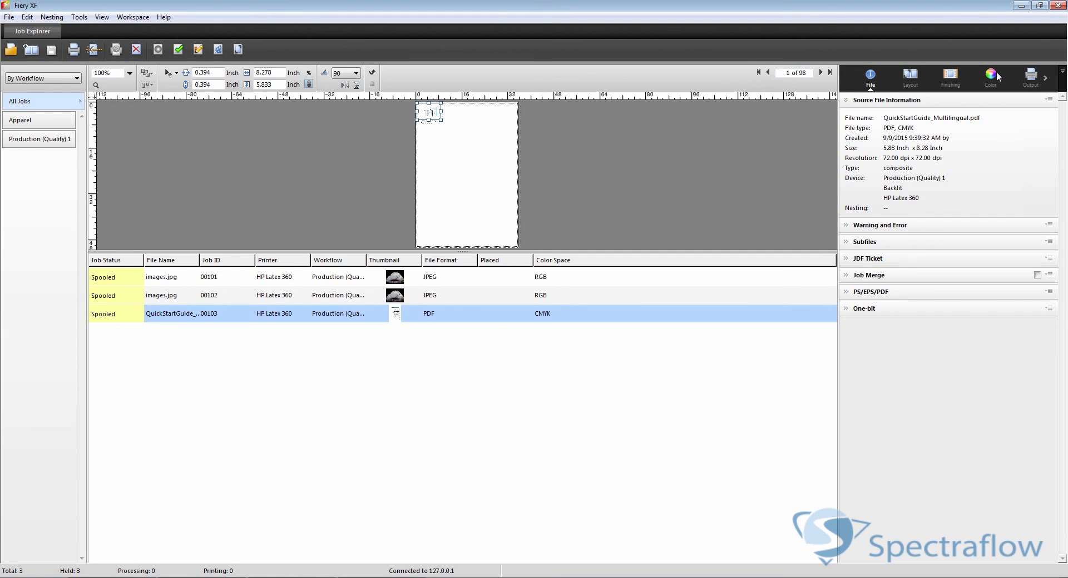
Set PDF job 00103's output to print only the page range 4,9,5-12
{"action": "left_click", "coordinate": [1030, 75]}
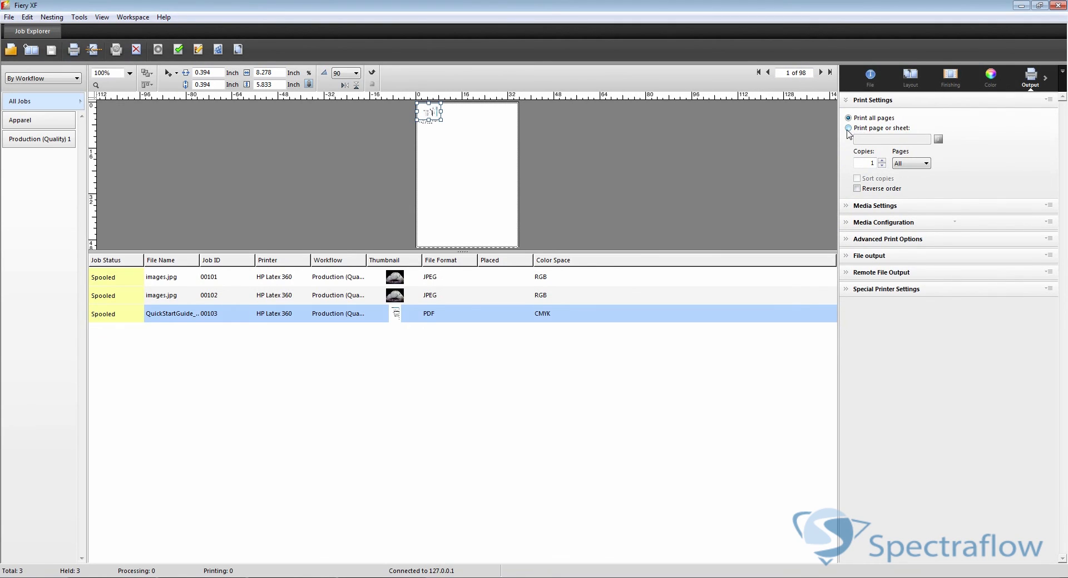
{"action": "left_click", "coordinate": [848, 127]}
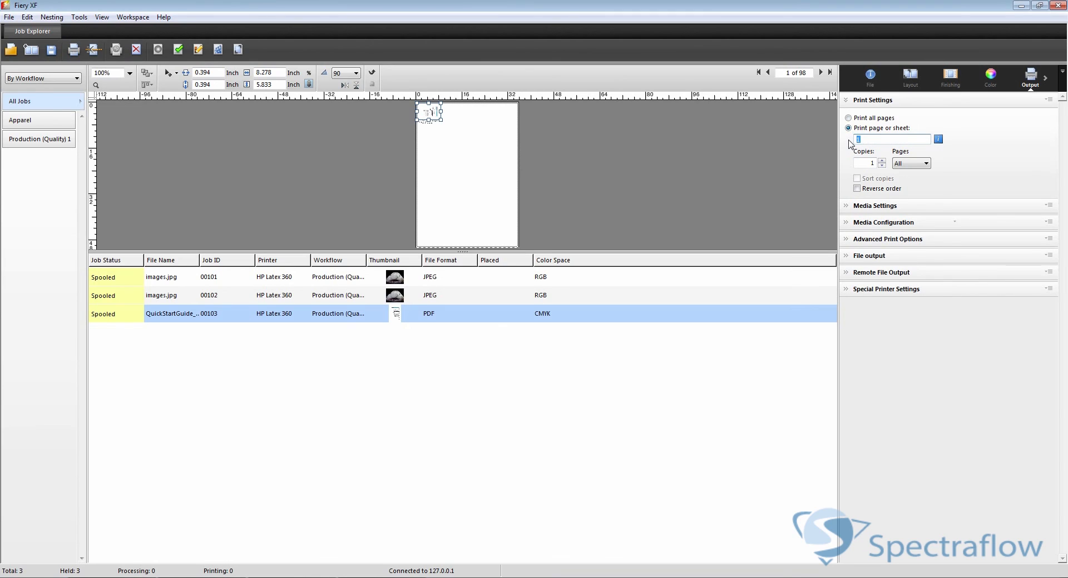
{"action": "type", "text": "4"}
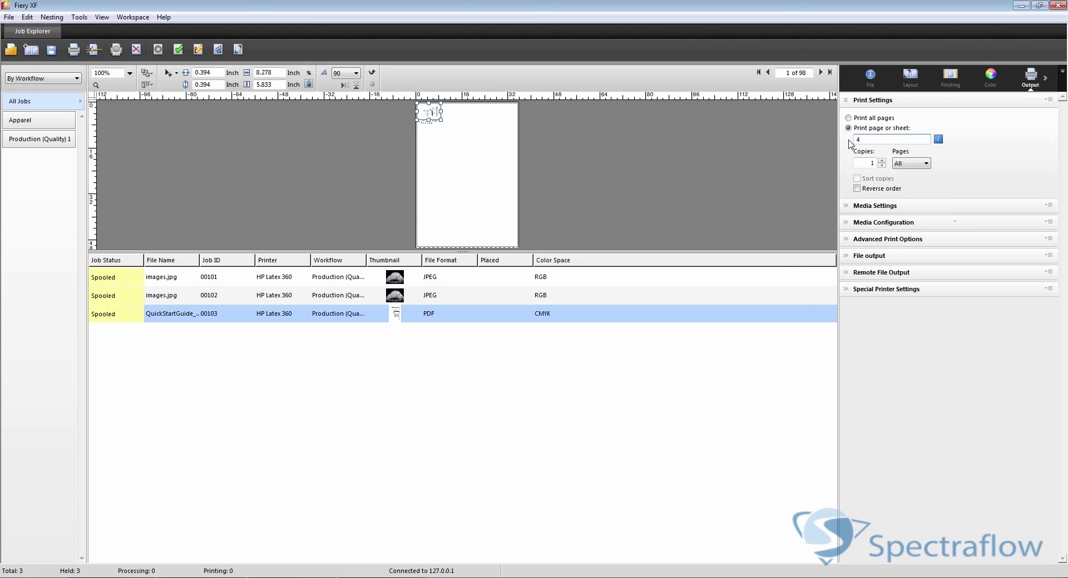
{"action": "type", "text": ",9"}
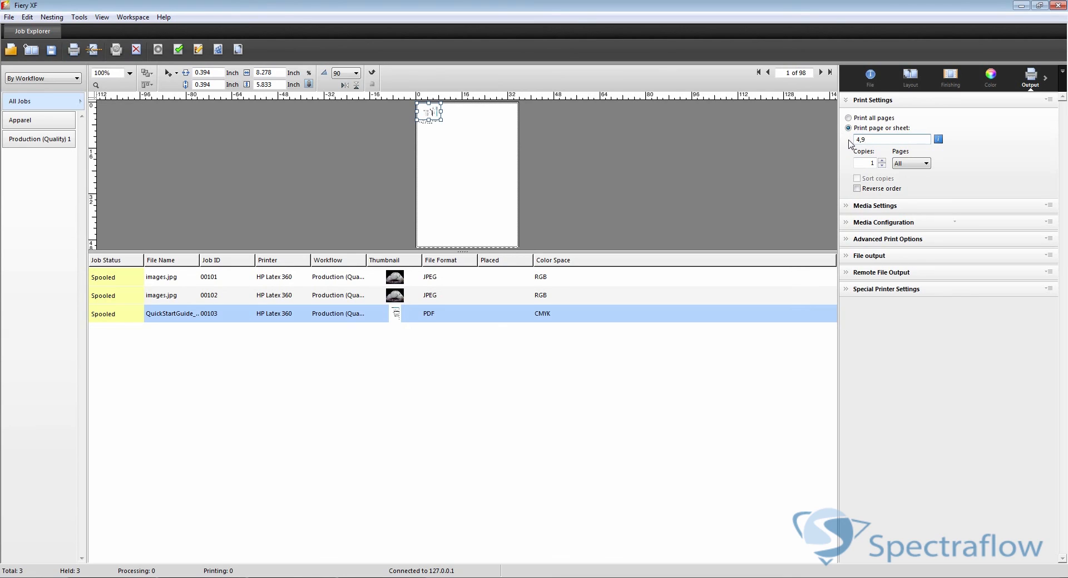
{"action": "type", "text": ",5-"}
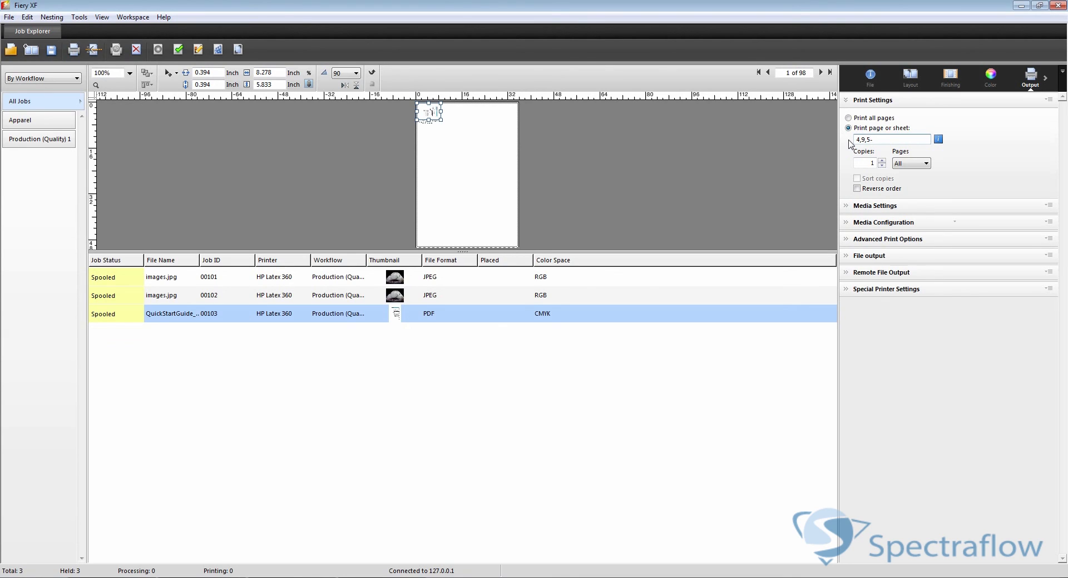
{"action": "type", "text": "-12"}
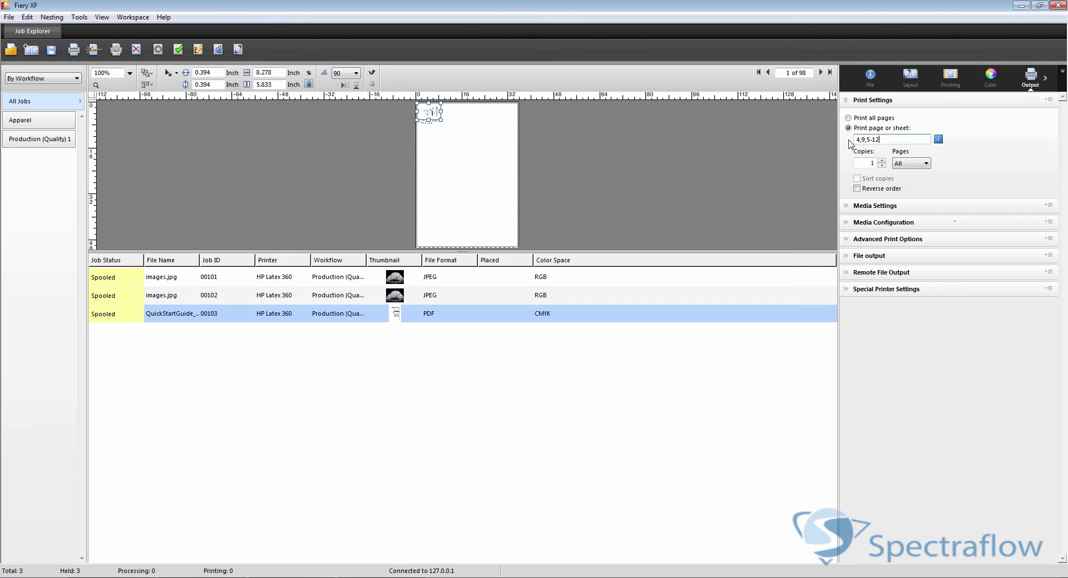
{"action": "mouse_move", "coordinate": [788, 131]}
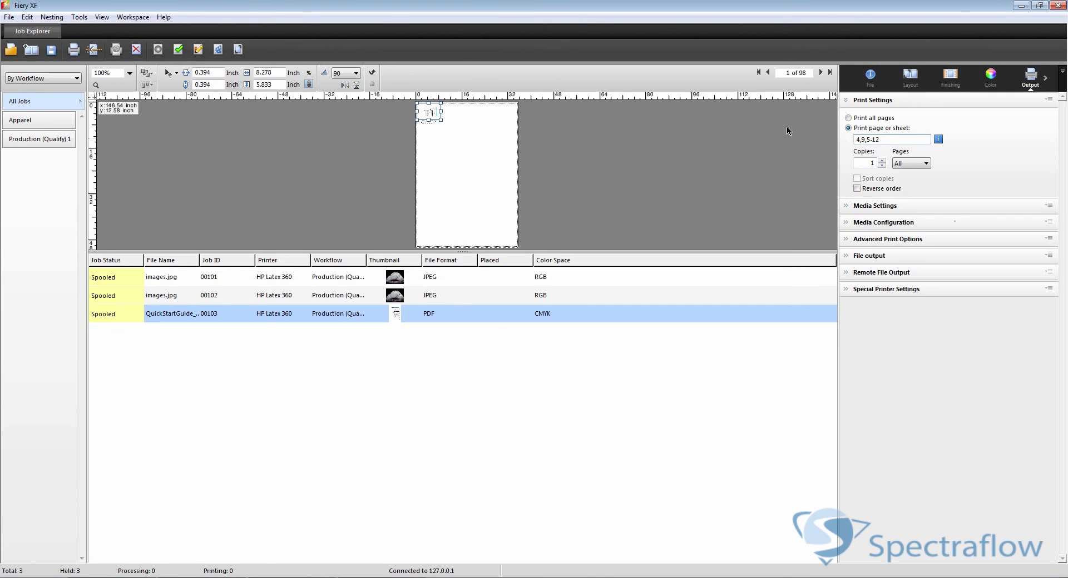